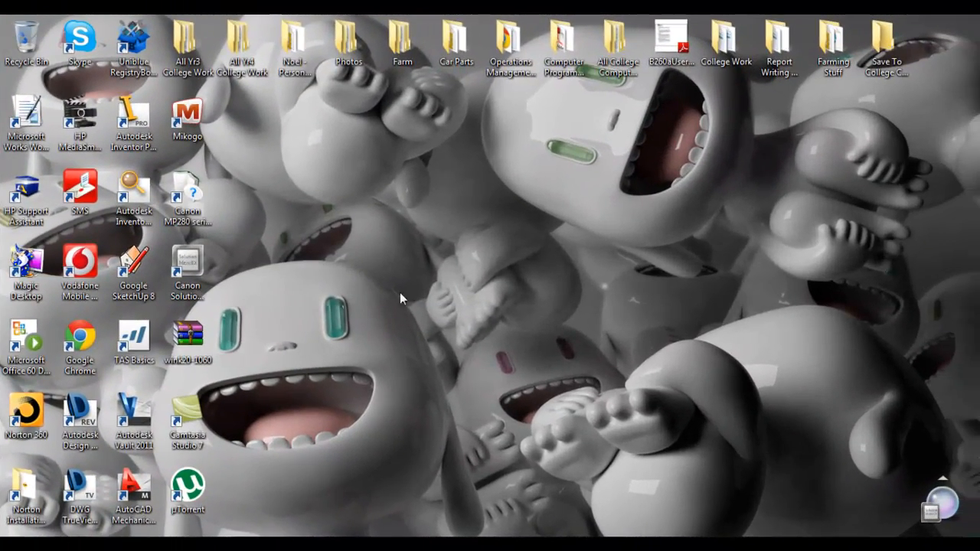
Step: Launch Autodesk Inventor Professional 2010 from its desktop shortcut
right_click(134, 122)
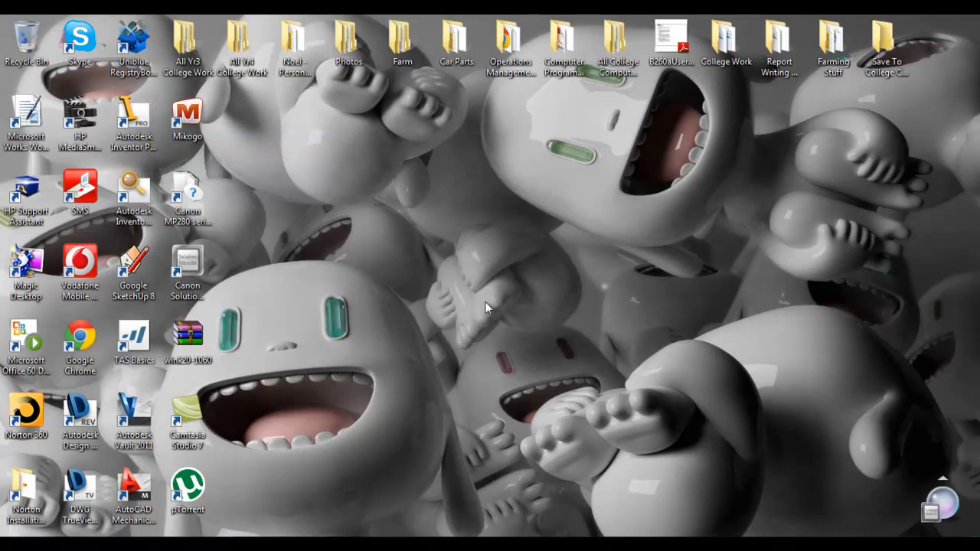
mouse_move(531, 325)
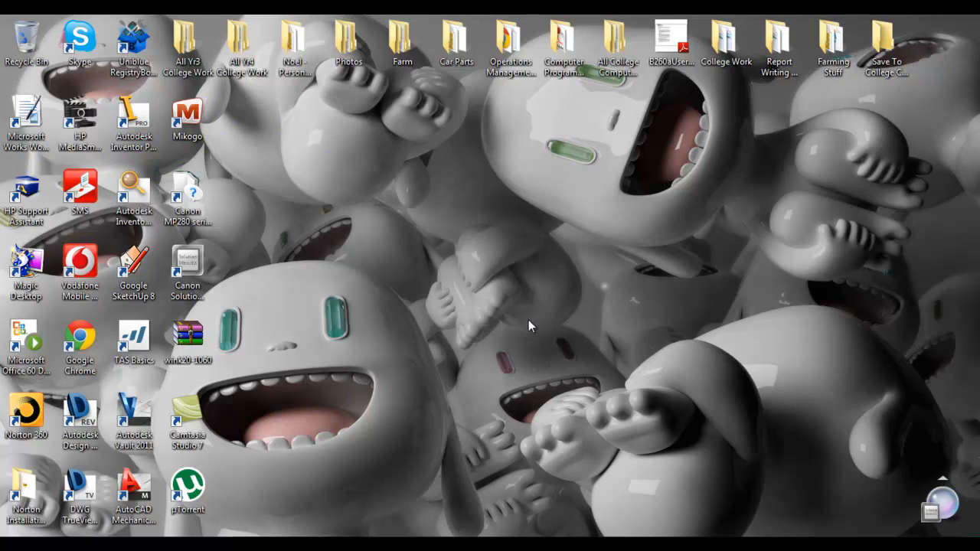
double_click(133, 114)
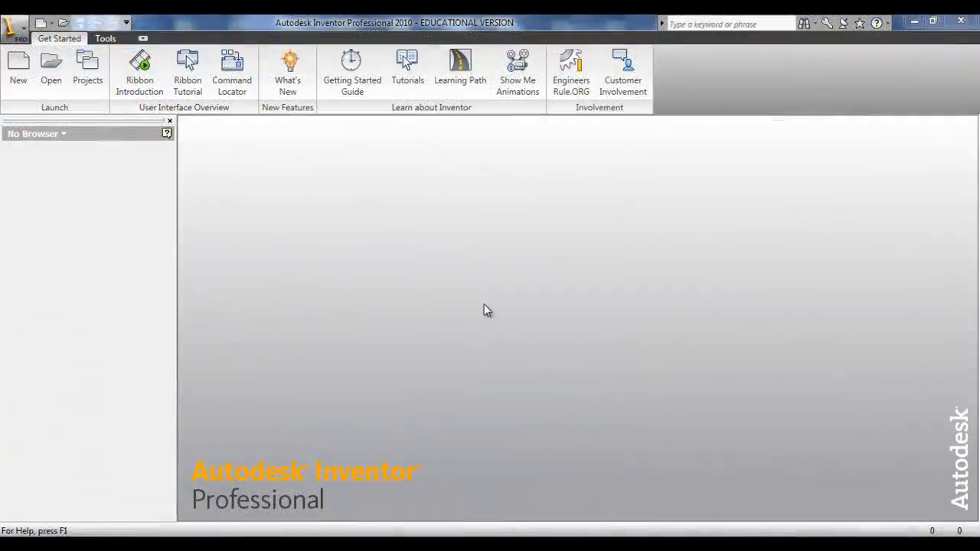
Step: Create a new part and sketch a 100 by 50 rectangle
left_click(19, 65)
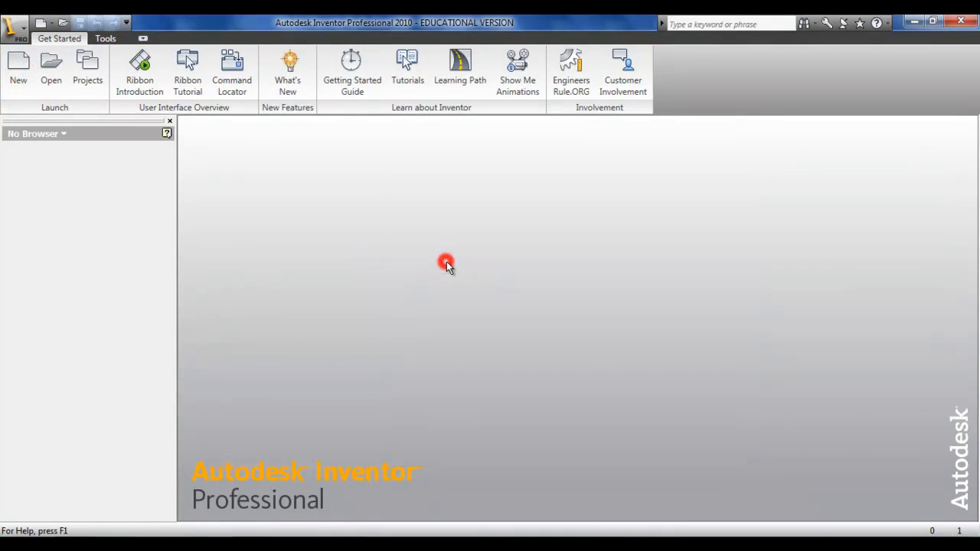
left_click(18, 65)
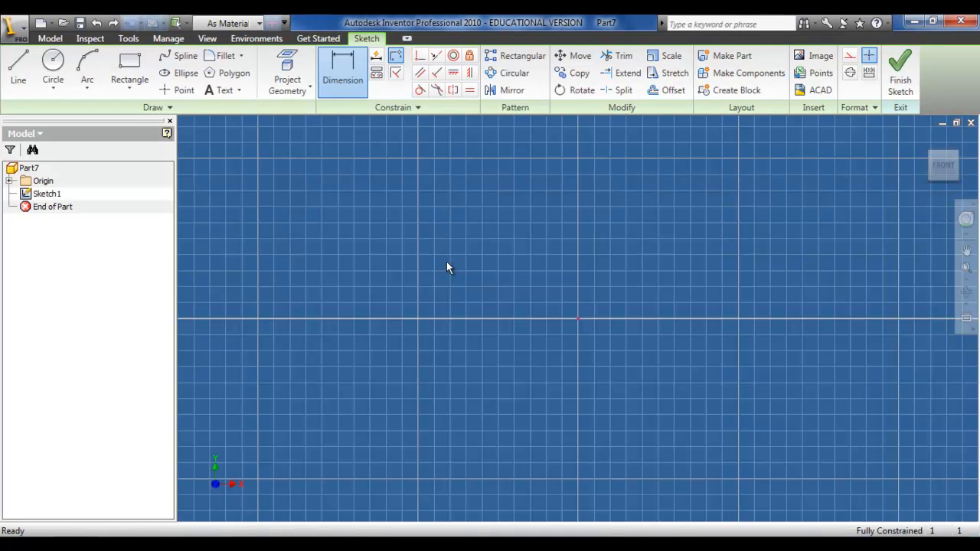
left_click(129, 68)
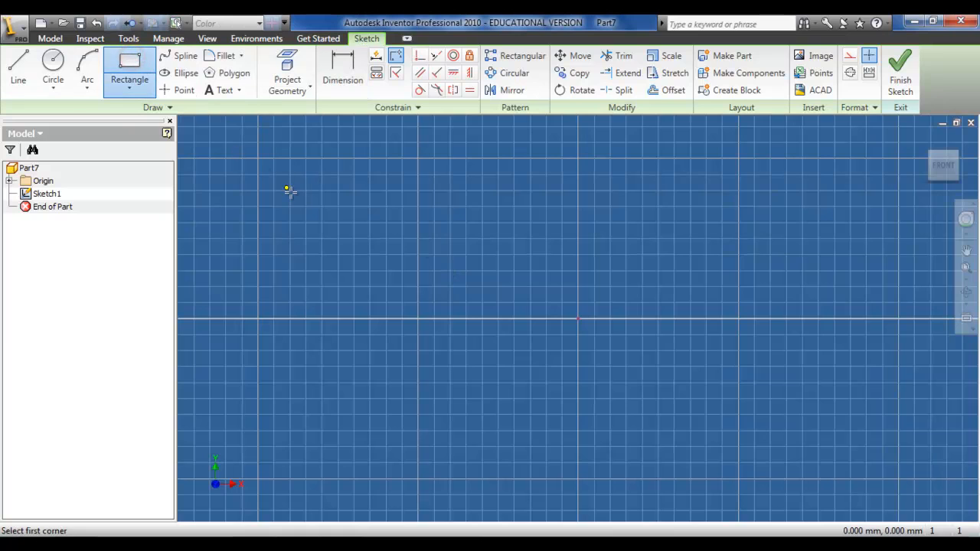
left_click_drag(290, 194, 826, 444)
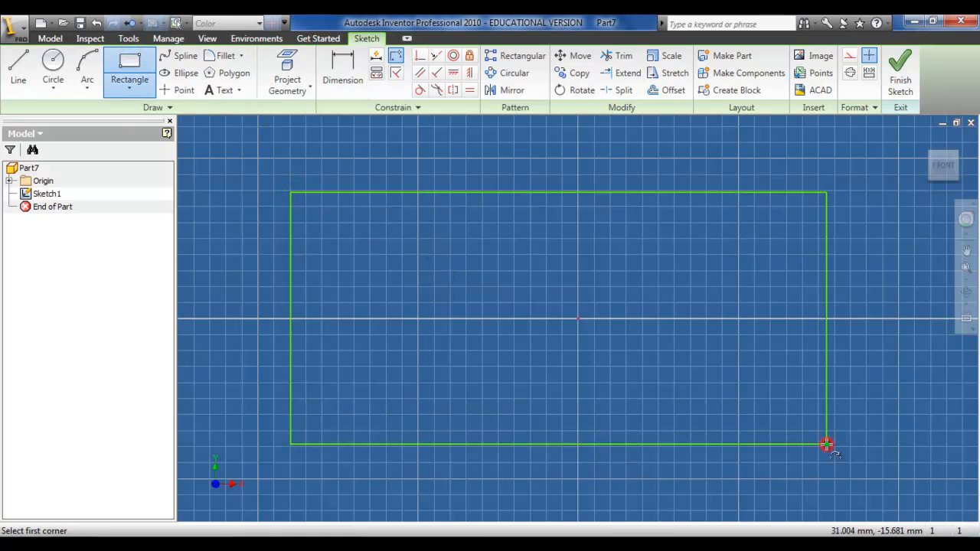
left_click(342, 69)
type("100")
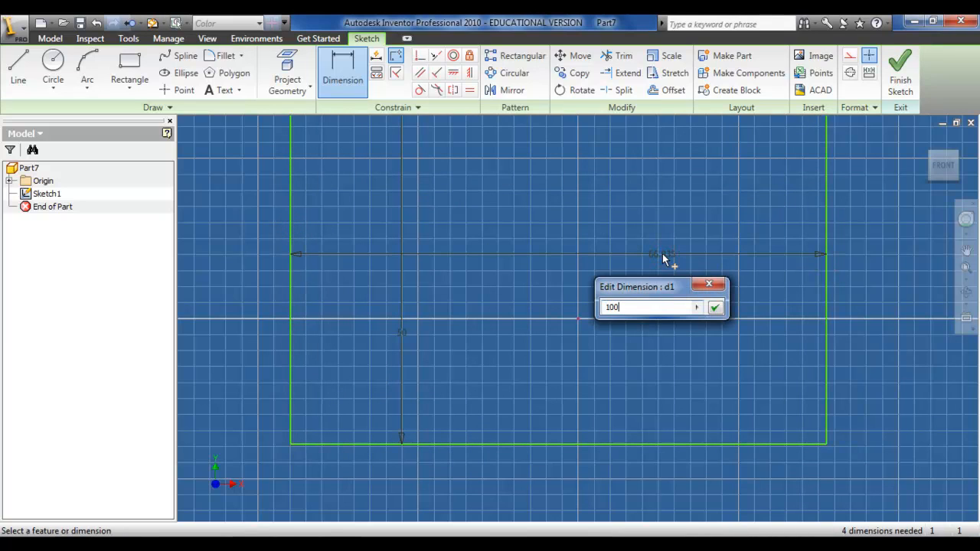
left_click(714, 307)
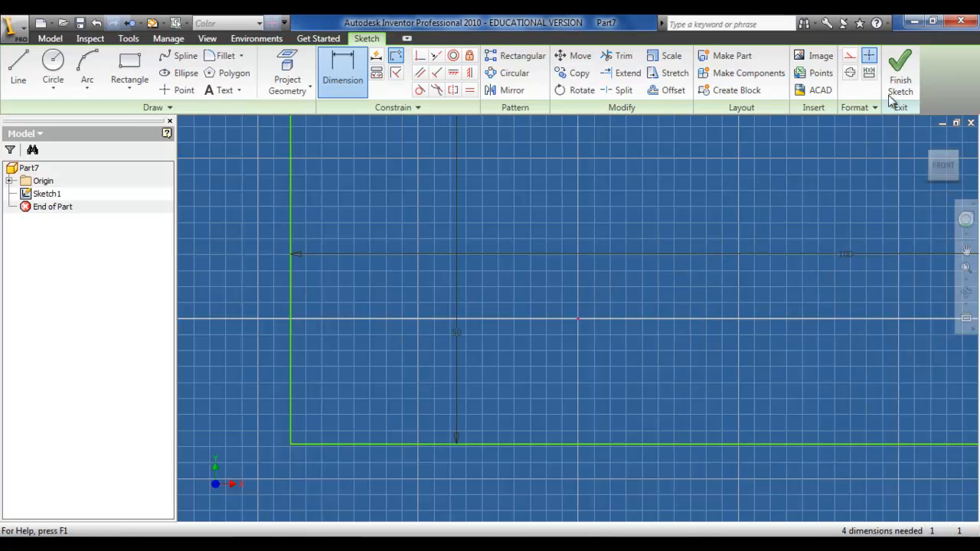
left_click(900, 69)
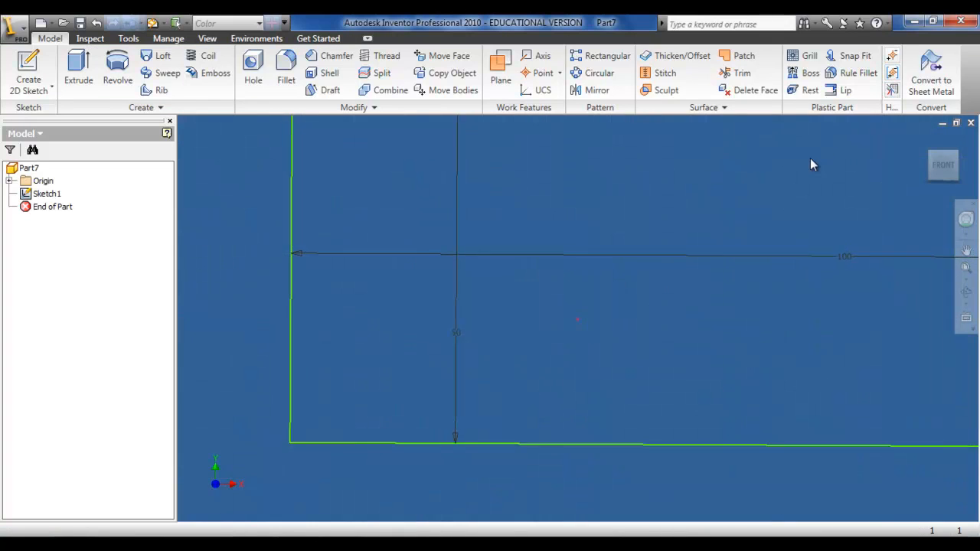
Step: Extrude the rectangle profile into a thin solid plate
left_click(78, 69)
type("5")
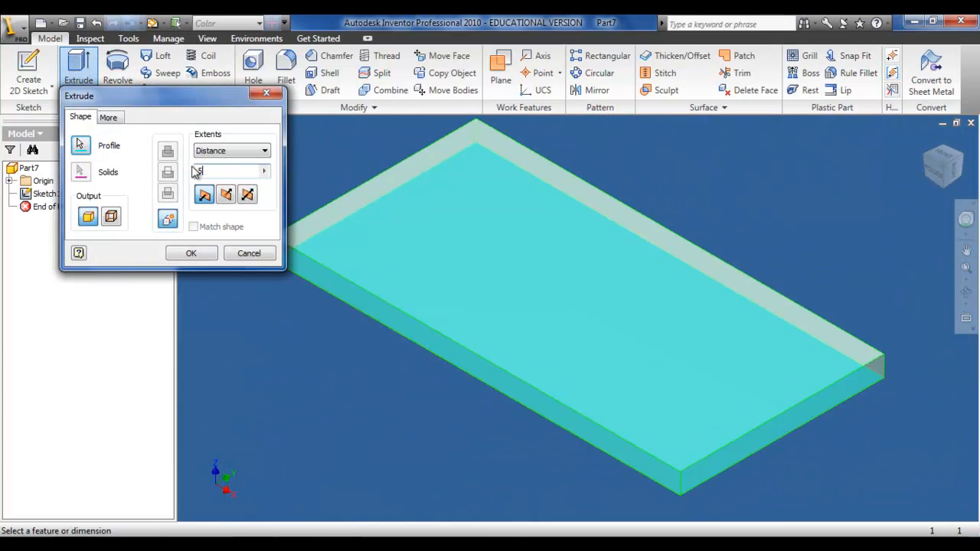
left_click(191, 253)
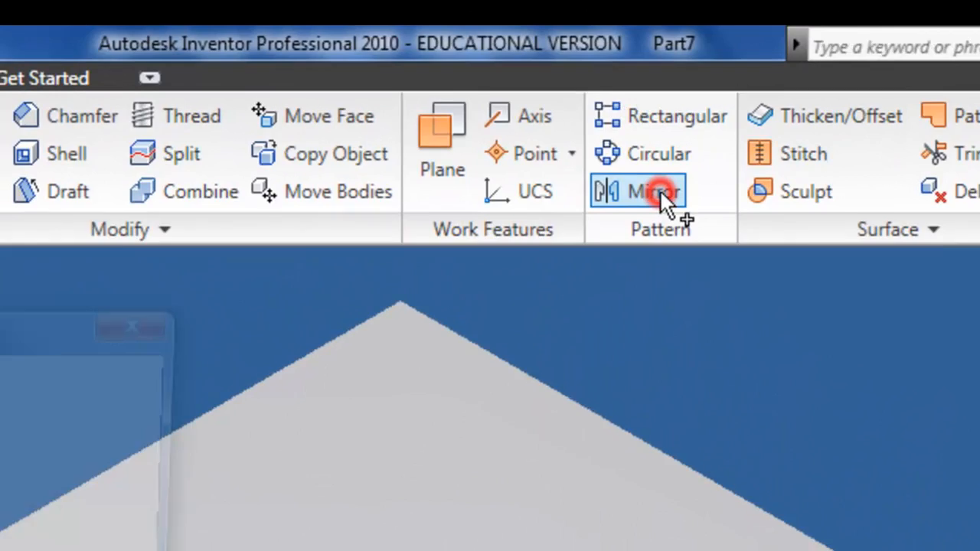
Step: Mirror the whole solid slab, using its side face as the mirror plane
left_click(637, 190)
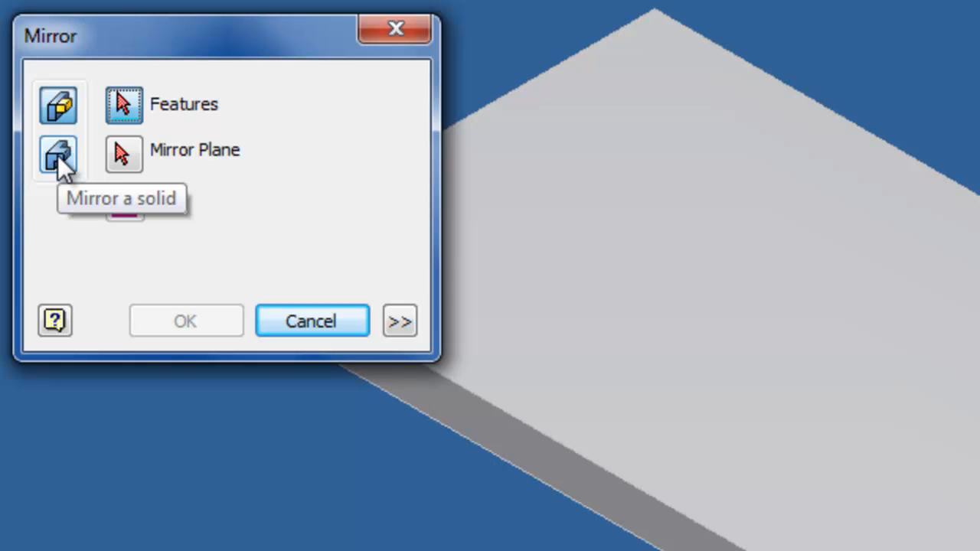
left_click(58, 156)
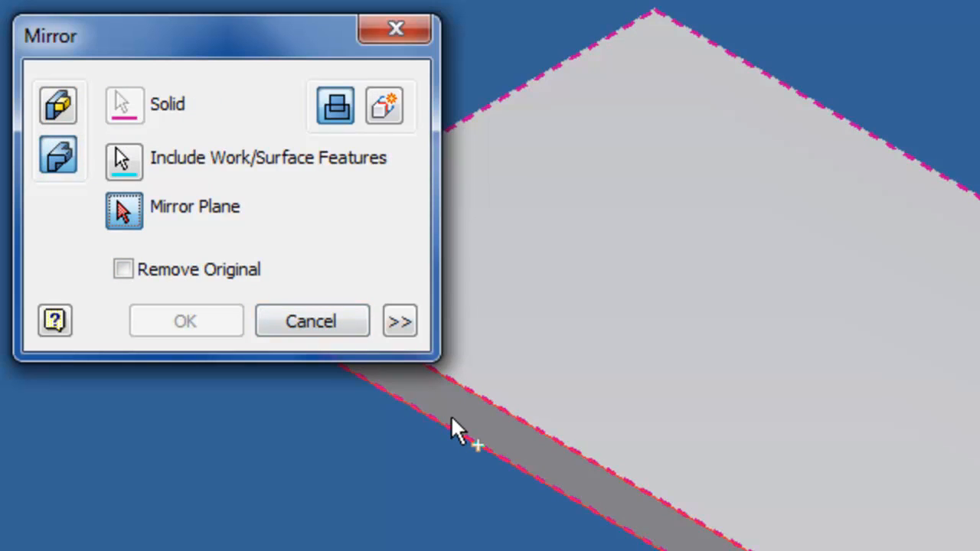
left_click(459, 425)
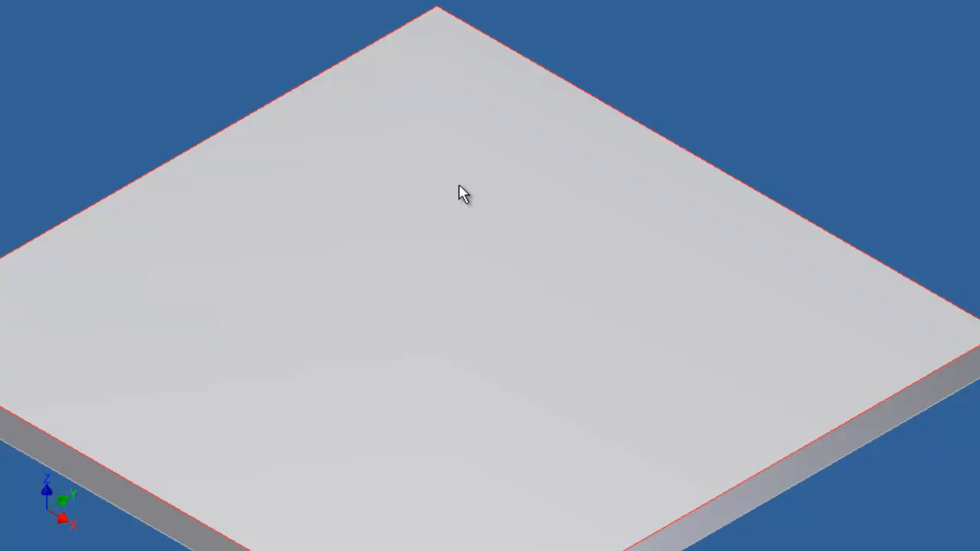
mouse_move(456, 190)
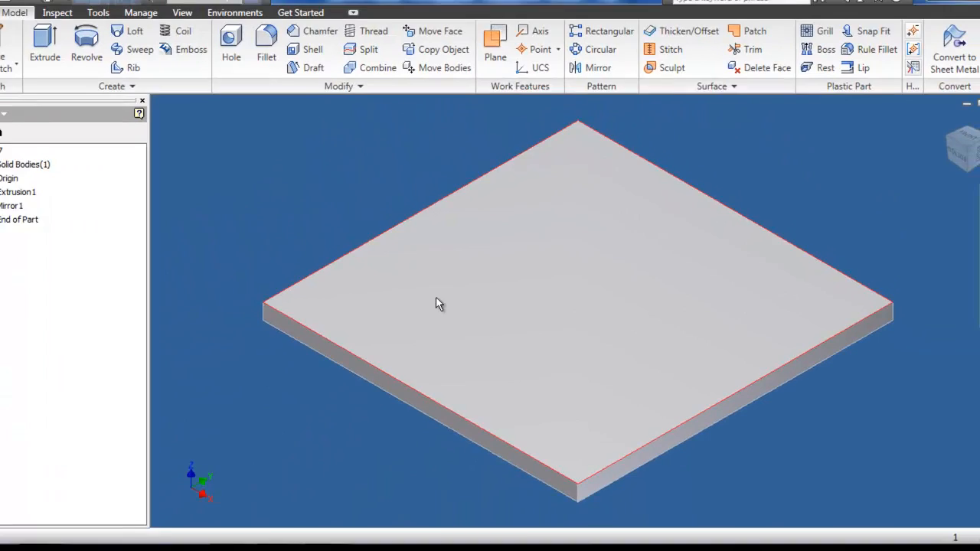
Step: Edit the Mirror1 feature so it creates a new solid body
right_click(43, 220)
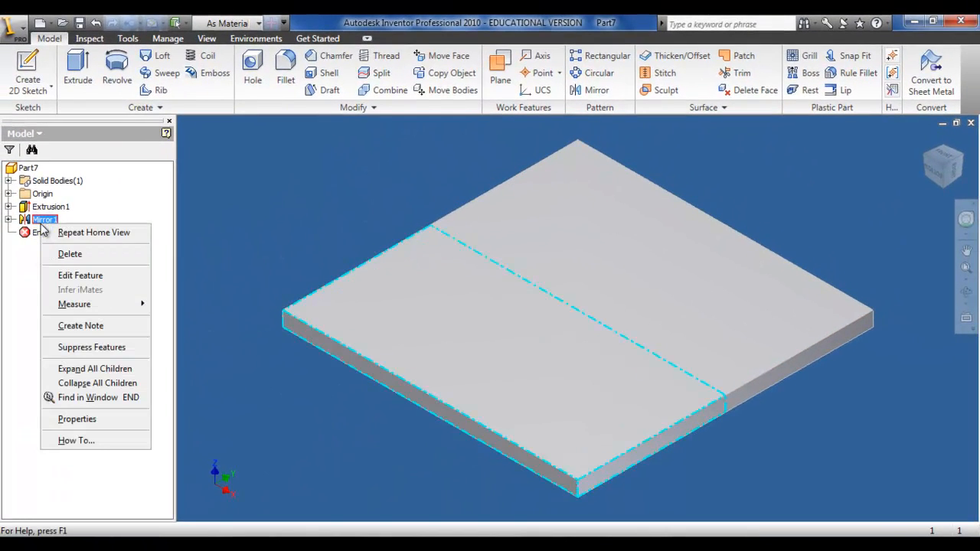
left_click(81, 274)
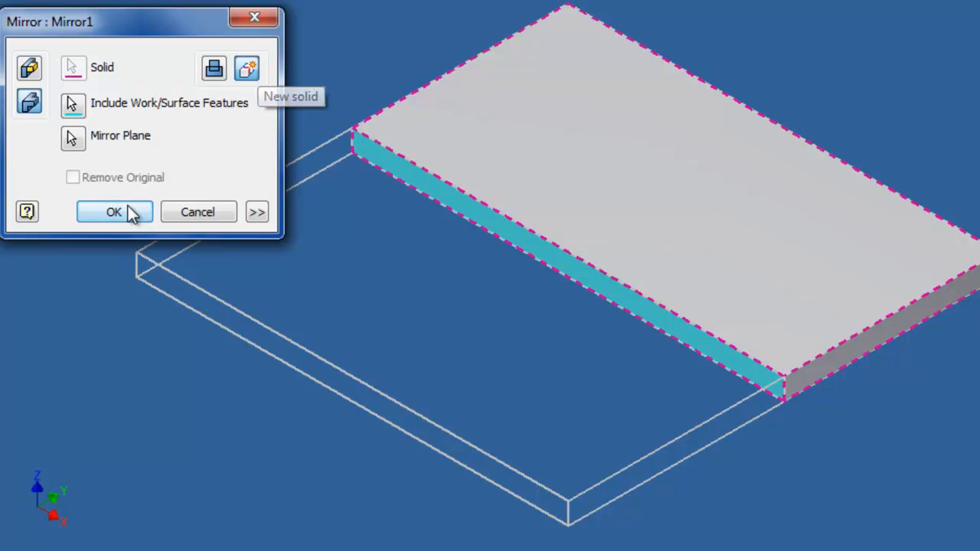
left_click(113, 212)
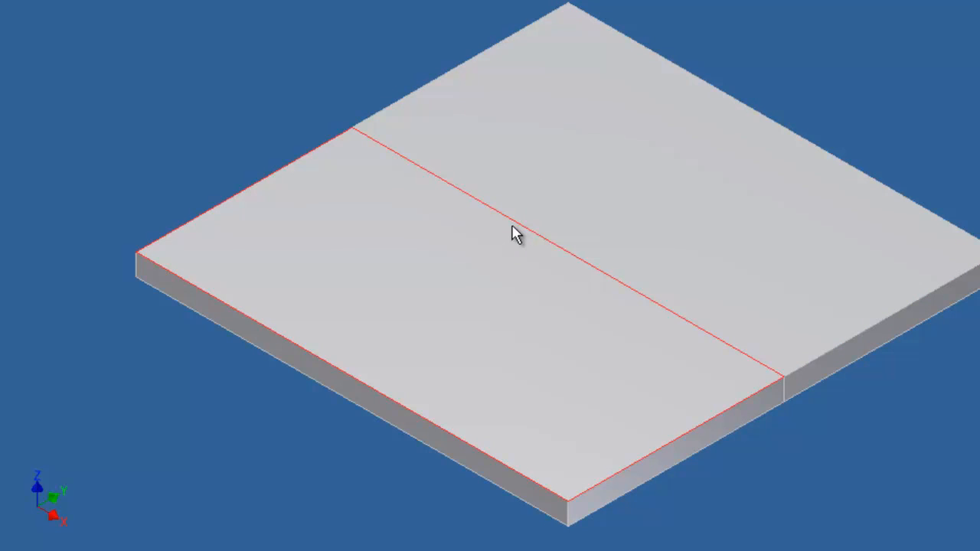
mouse_move(521, 230)
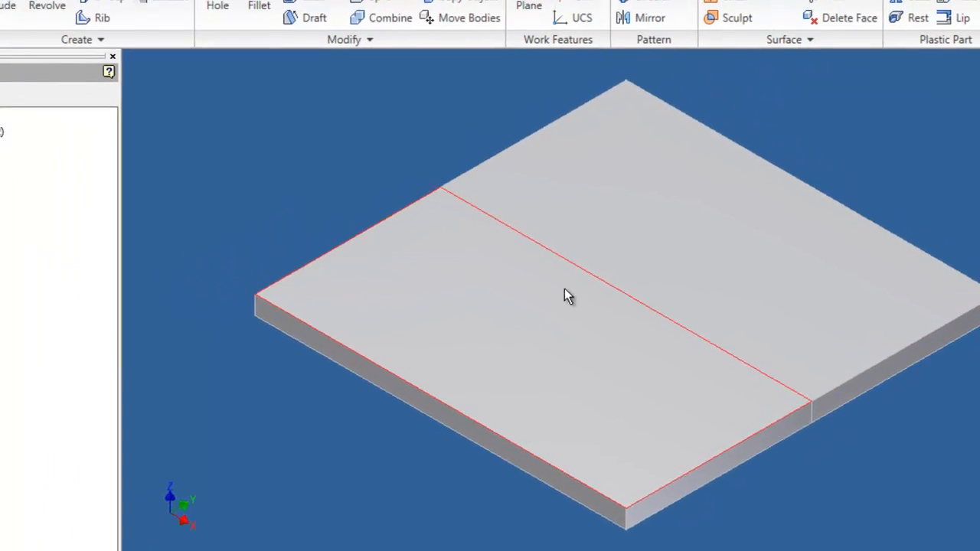
Step: Re-edit Mirror1 with Remove Original checked, leaving only the mirrored plate
right_click(51, 214)
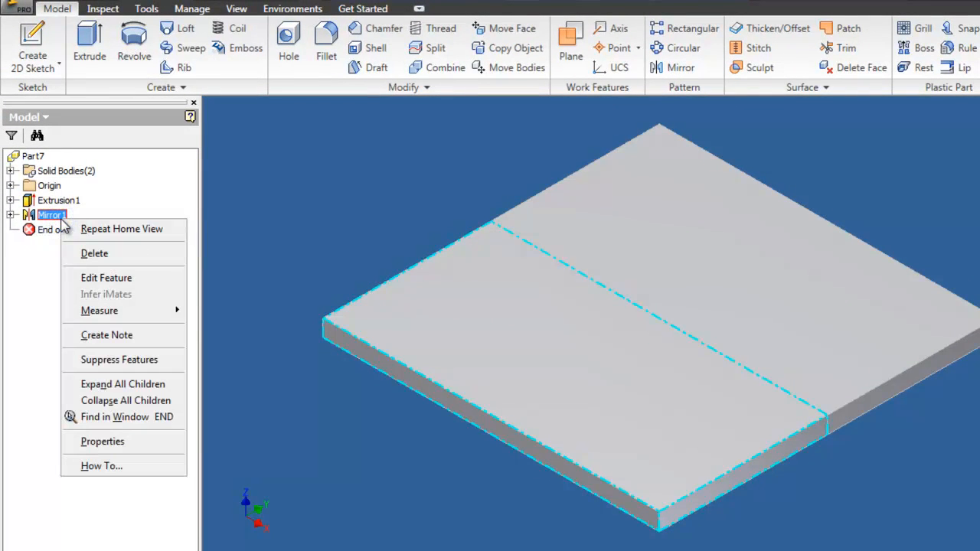
left_click(106, 277)
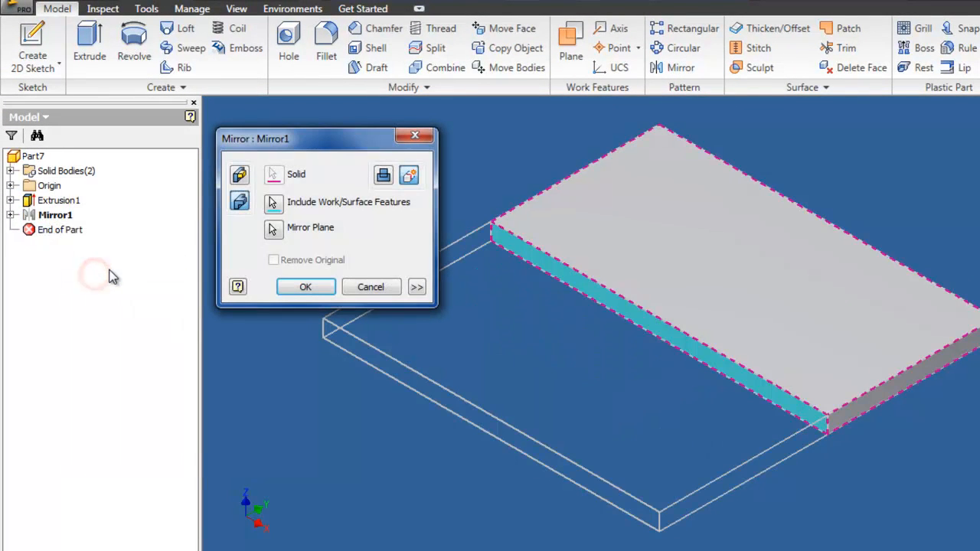
left_click(382, 174)
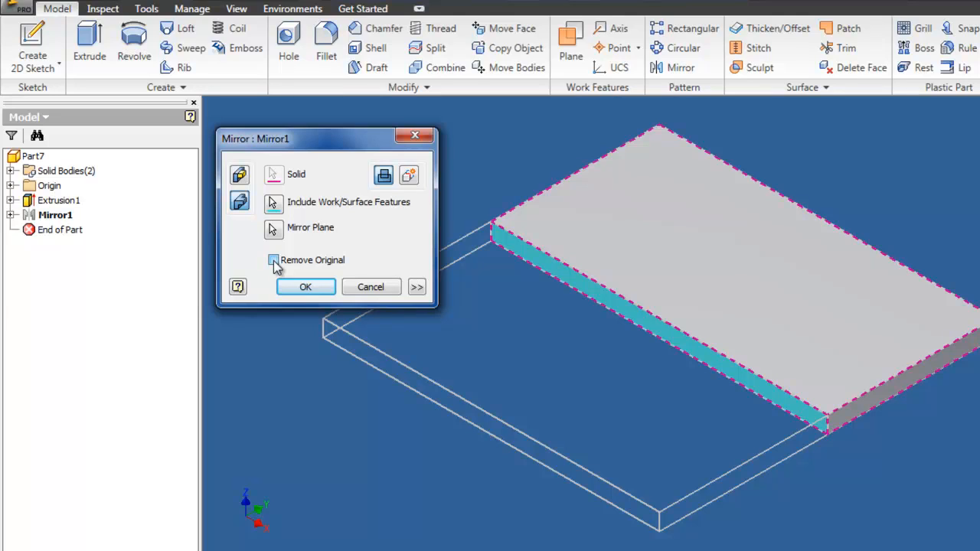
left_click(272, 261)
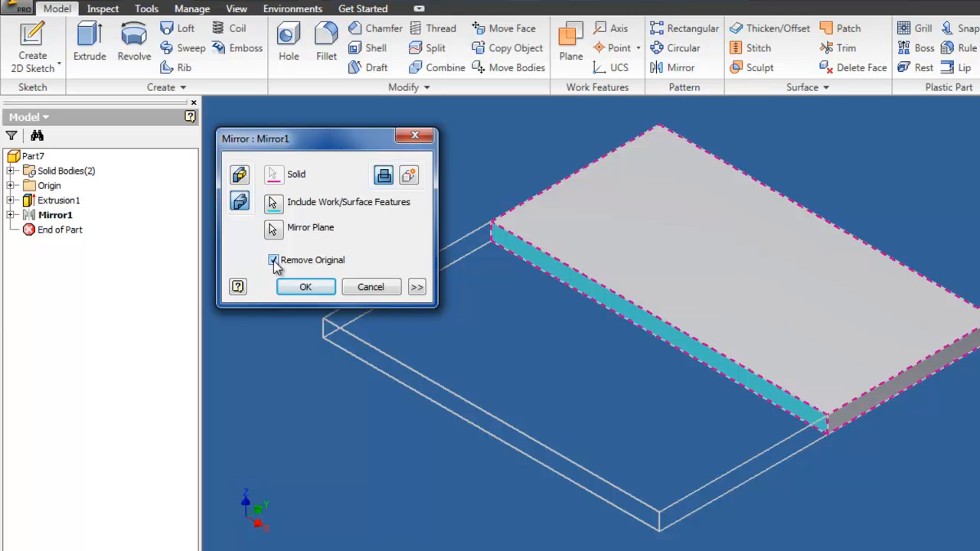
left_click(304, 285)
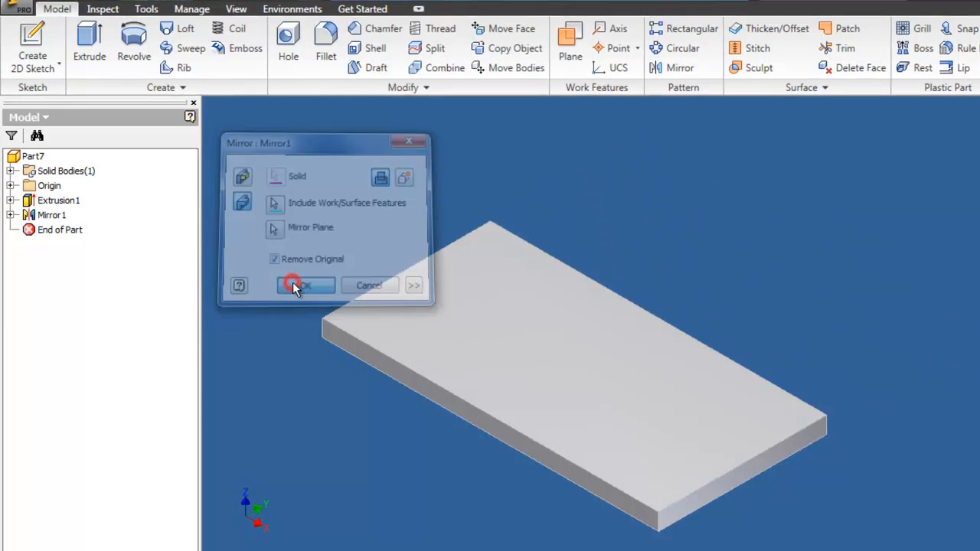
left_click(305, 285)
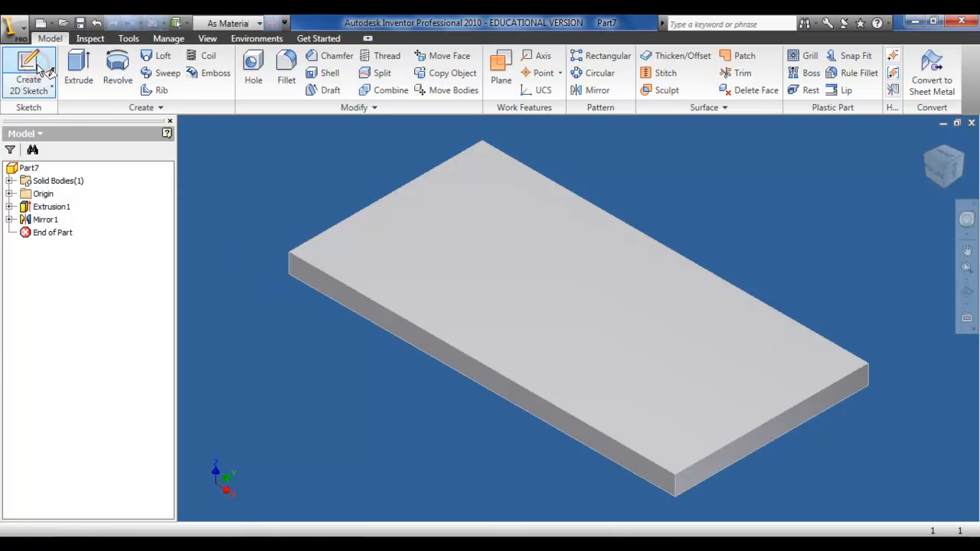
Step: Sketch a smaller rectangle on the plate's top face
left_click(28, 73)
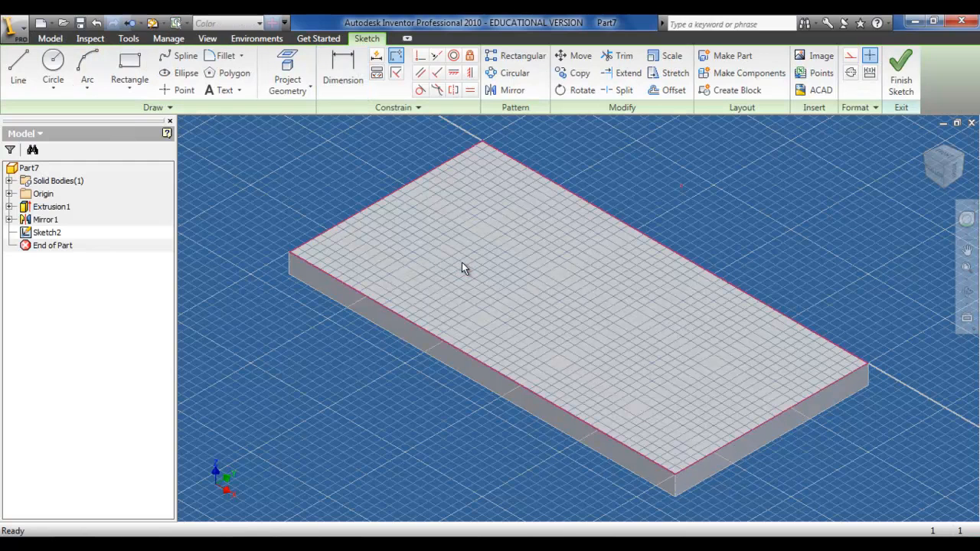
left_click(129, 72)
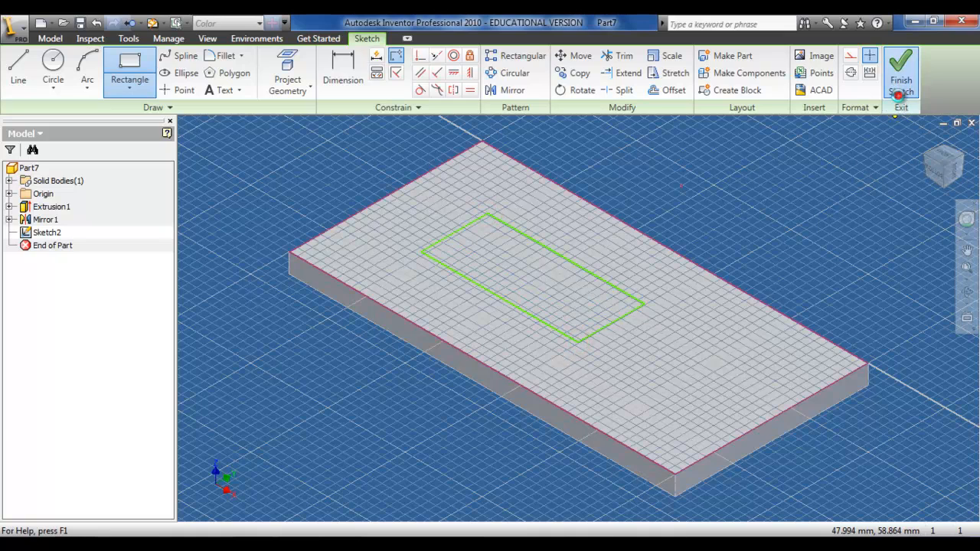
left_click(900, 73)
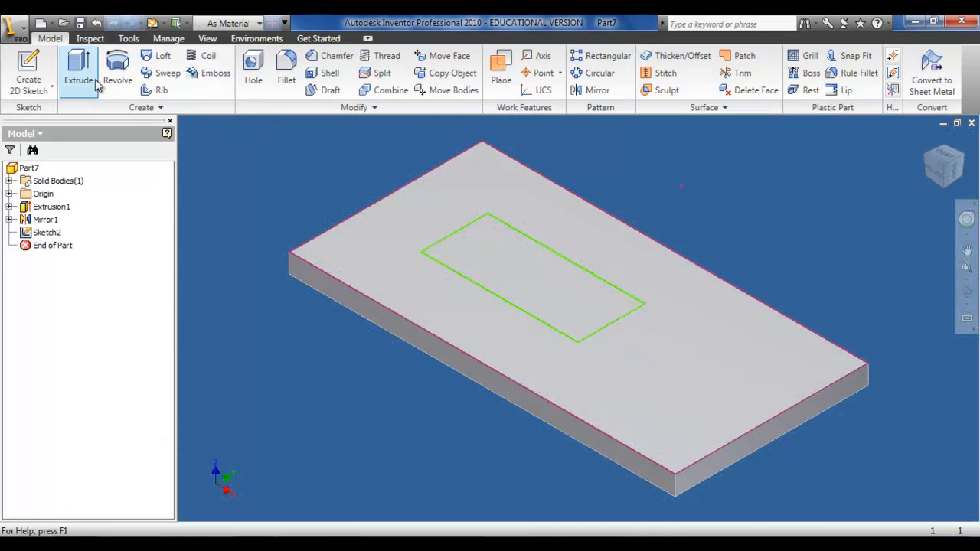
Step: Extrude the small rectangle as a 2 mm cut into the top face
left_click(78, 68)
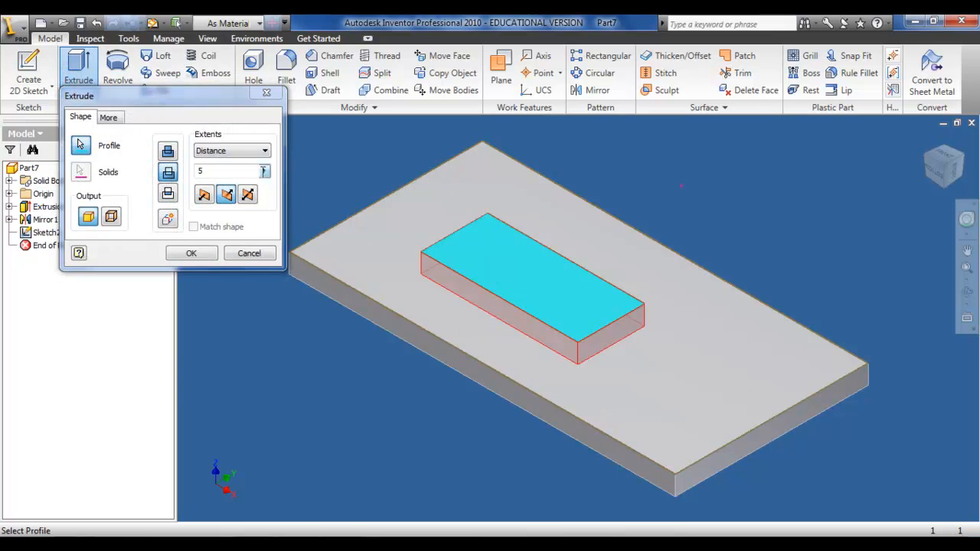
type("2")
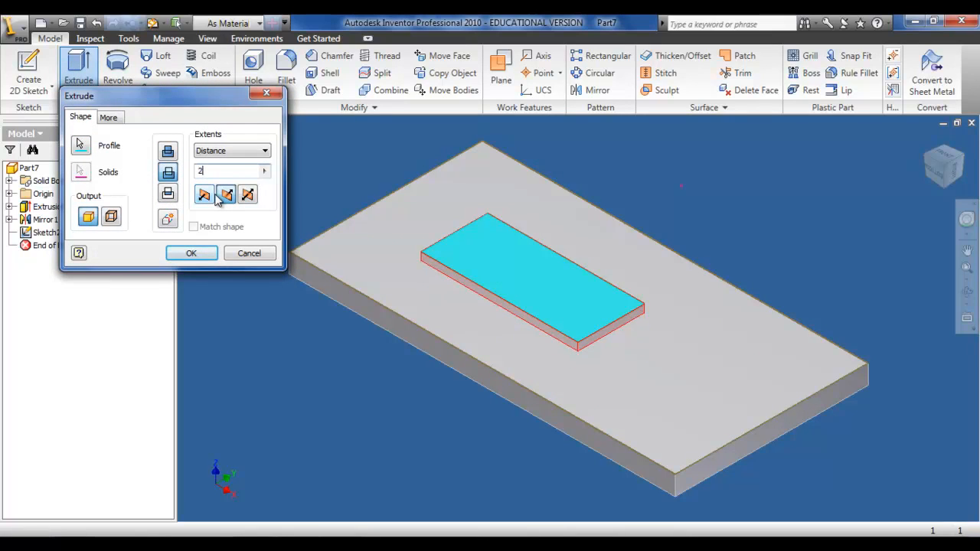
left_click(192, 252)
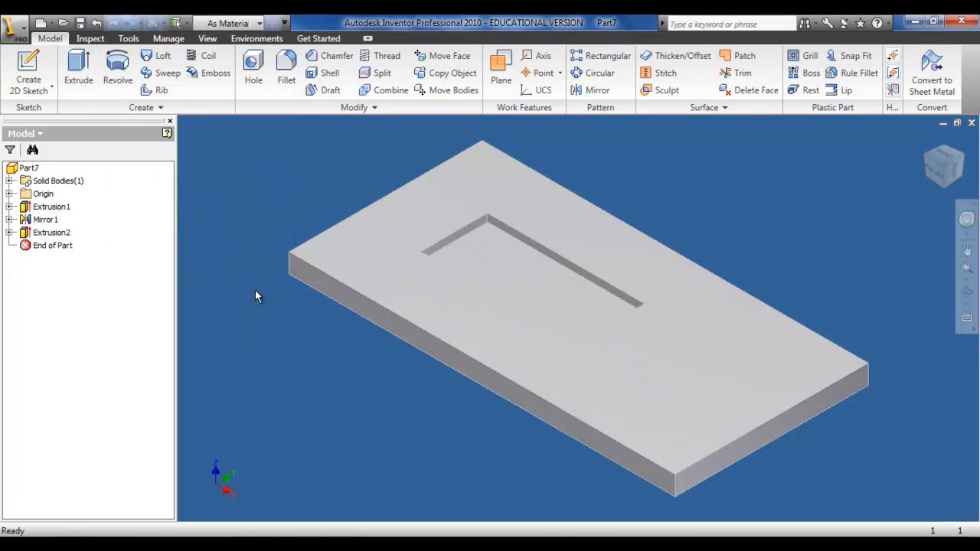
mouse_move(261, 315)
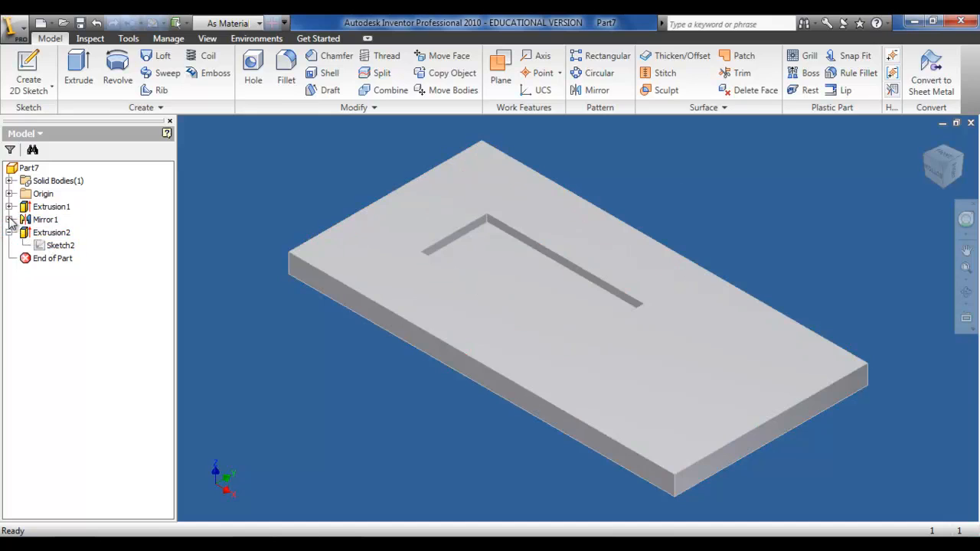
Step: Expand Mirror1 and Extrusion2 in the browser and edit Sketch2
left_click(12, 220)
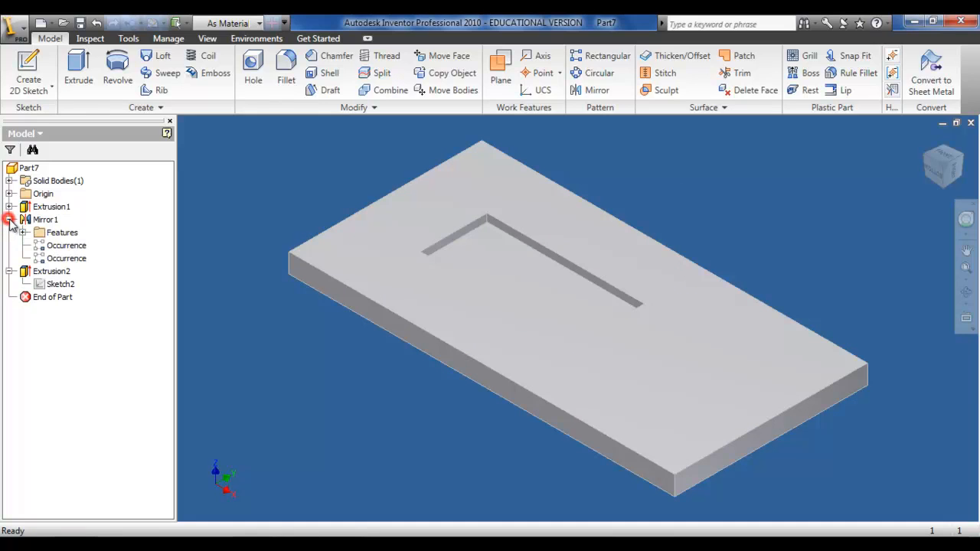
left_click(67, 245)
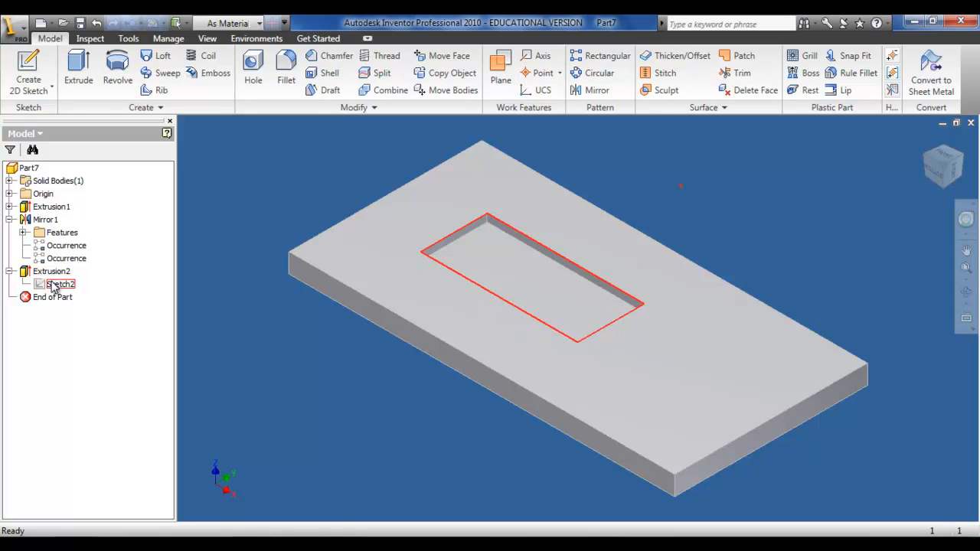
left_click(60, 284)
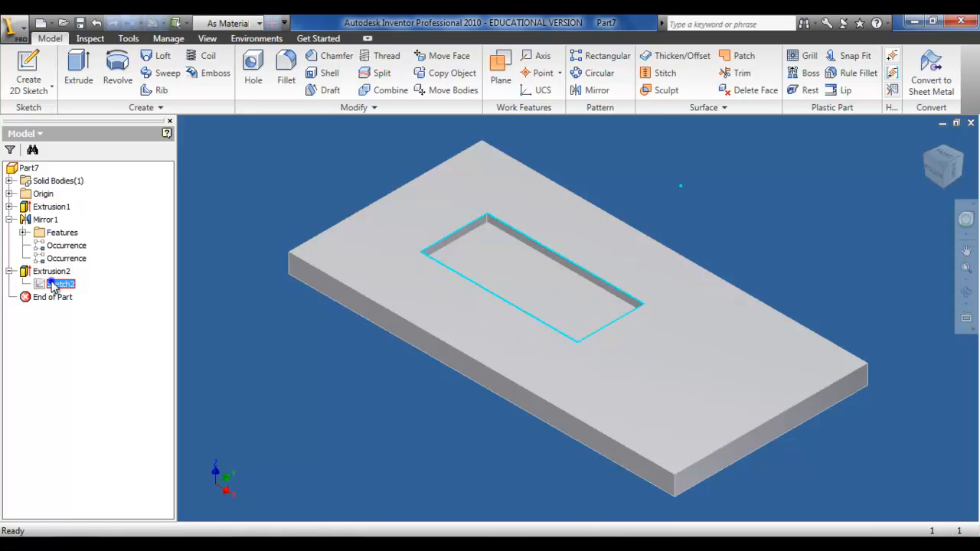
left_click(60, 284)
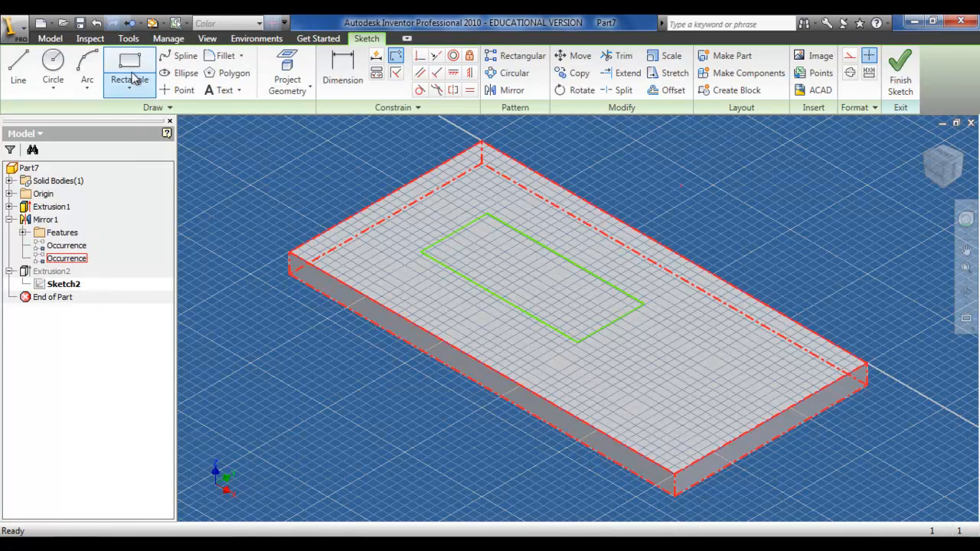
Step: Draw two circles near opposite corners of the rectangle and finish the sketch
left_click(53, 69)
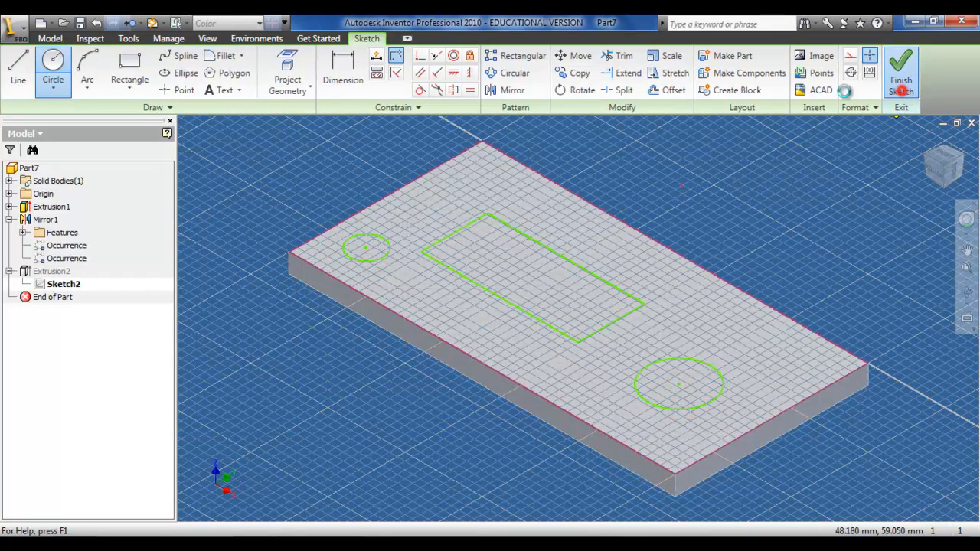
left_click(901, 69)
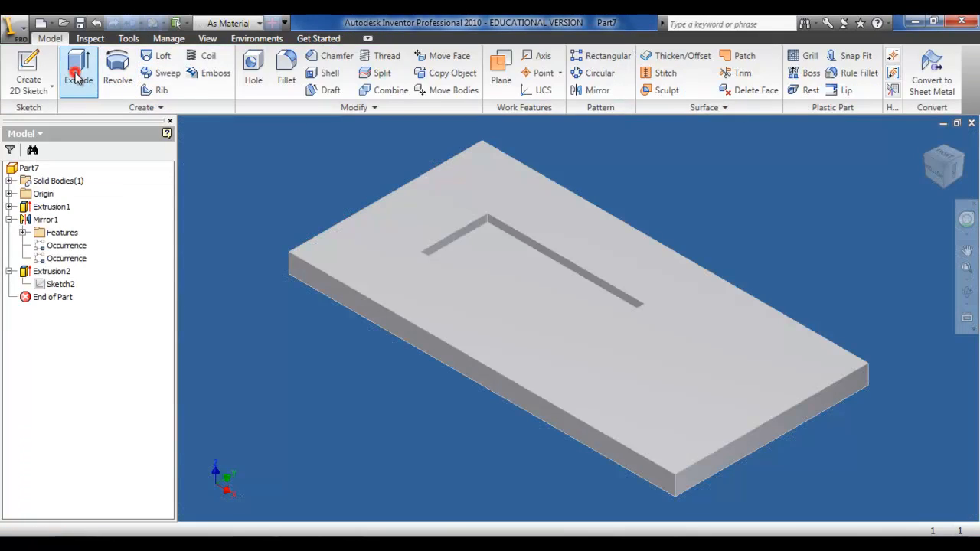
Step: Extrude the two sketch circles 10 mm into cylinder bosses, then hide the sketch
left_click(79, 69)
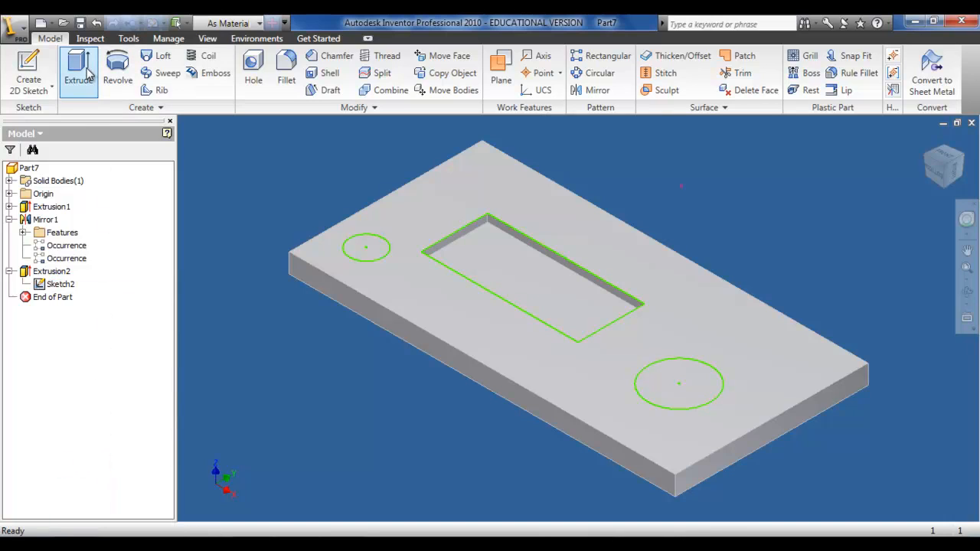
left_click(79, 69)
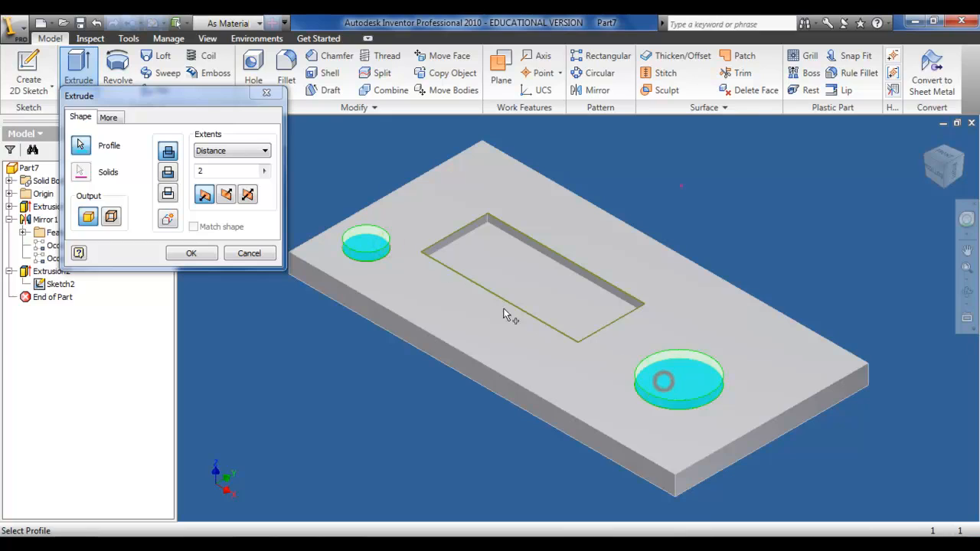
left_click(167, 172)
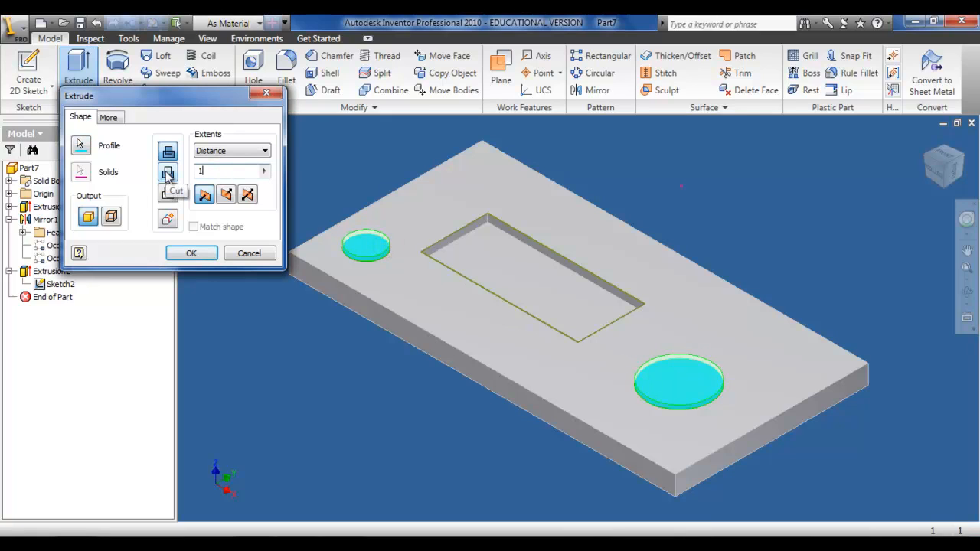
type("10")
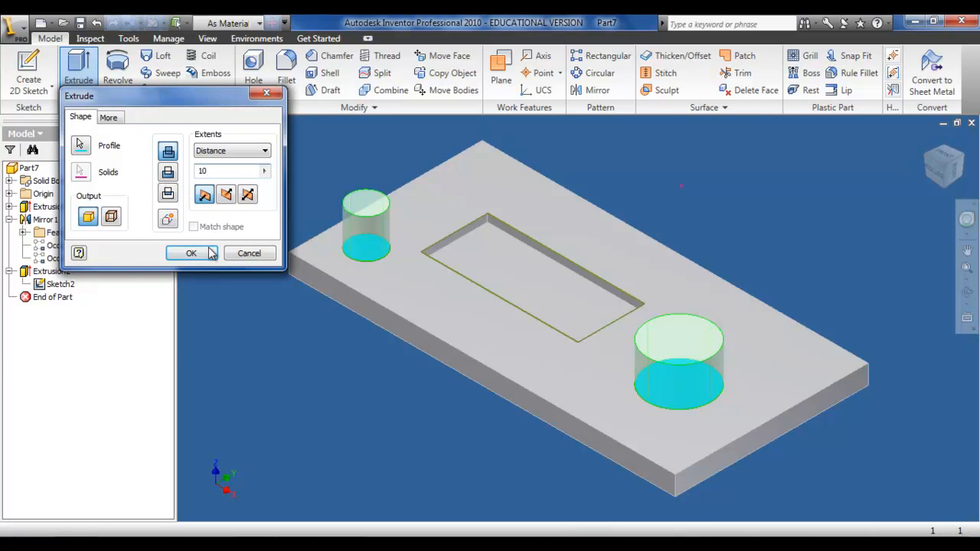
left_click(192, 252)
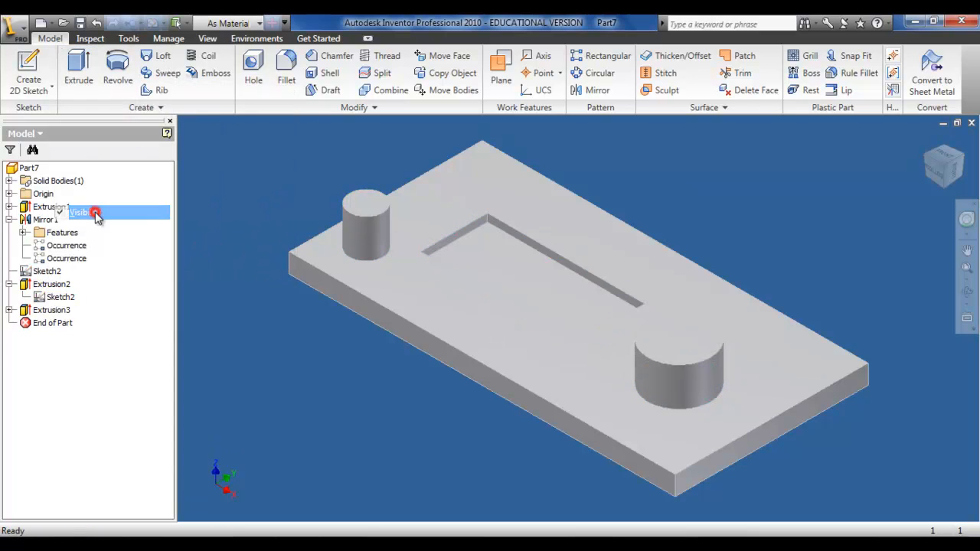
left_click(79, 212)
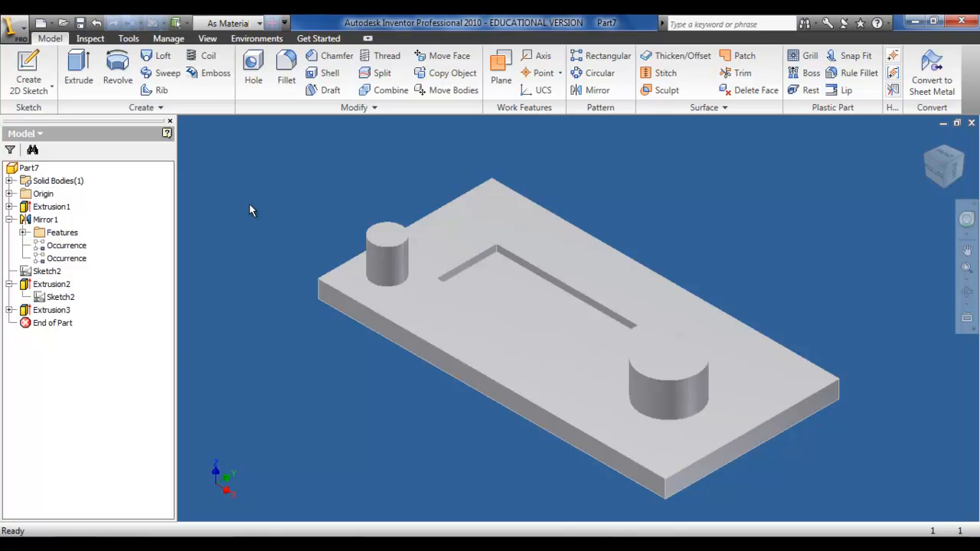
Step: Mirror the Mirror1 and Extrusion3 features across the block's side face
left_click(596, 89)
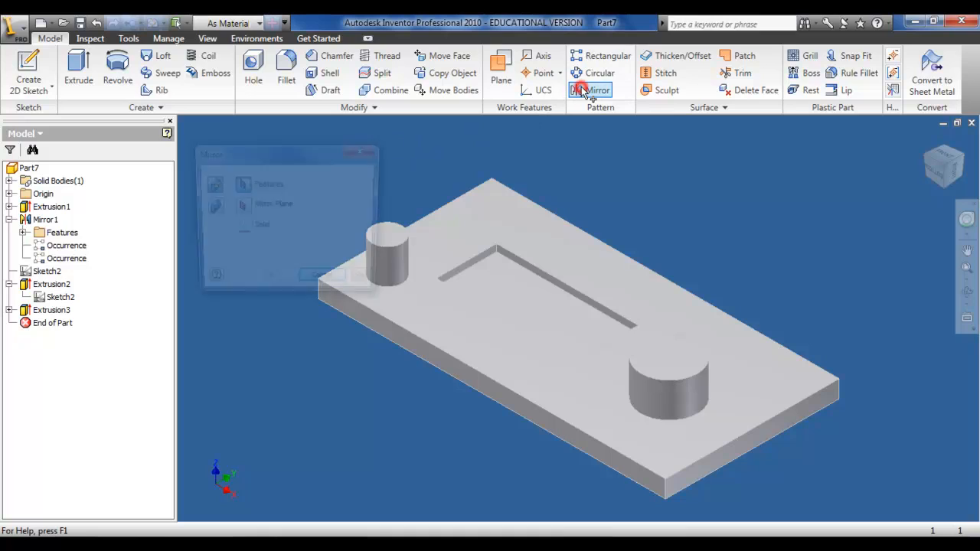
left_click(596, 90)
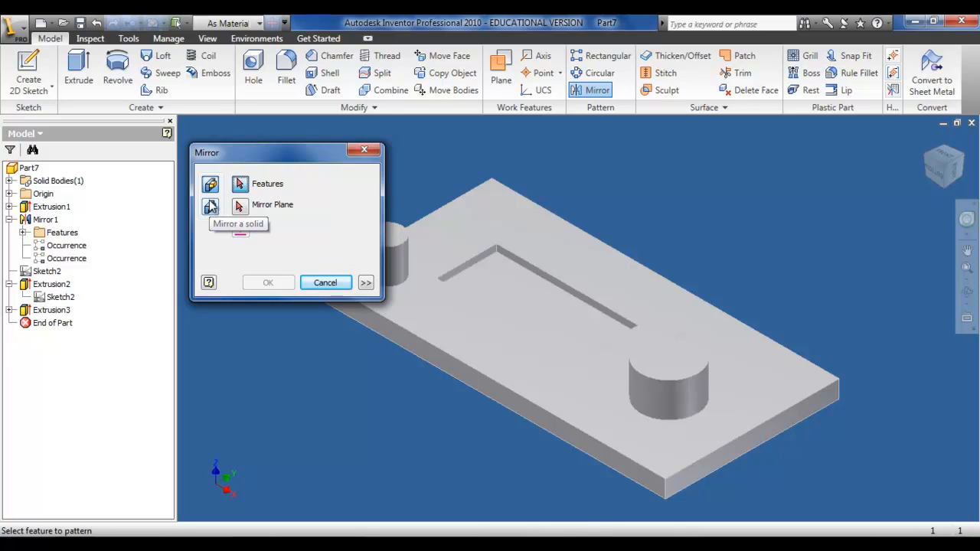
left_click(211, 185)
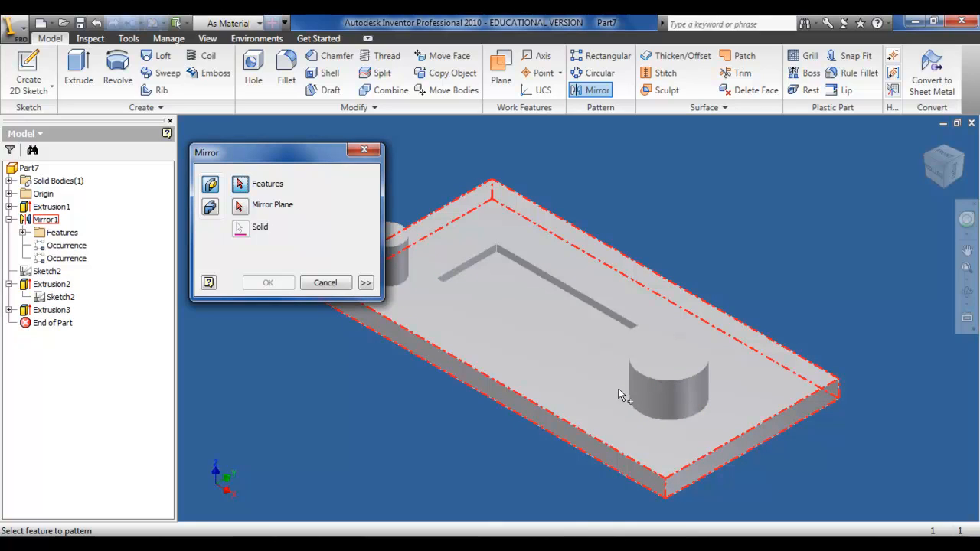
mouse_move(620, 398)
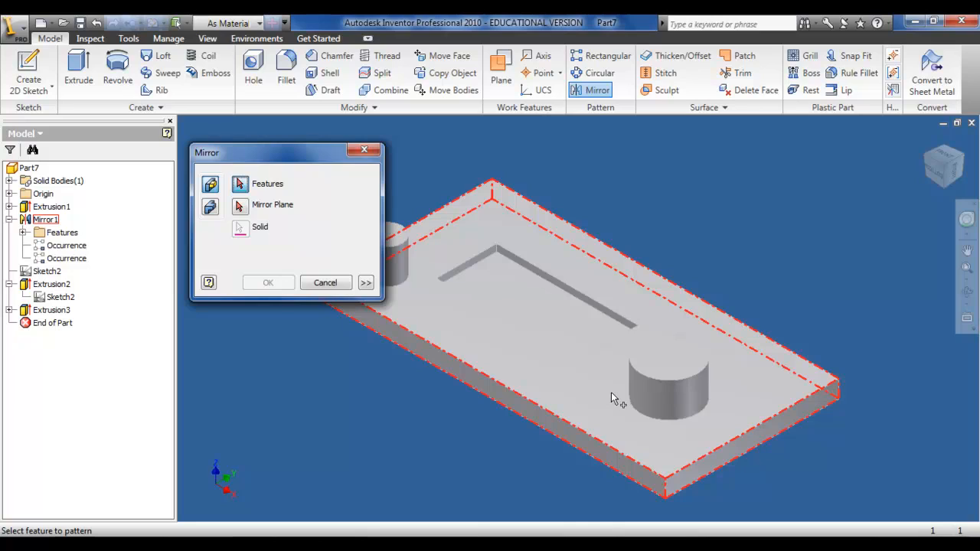
mouse_move(575, 408)
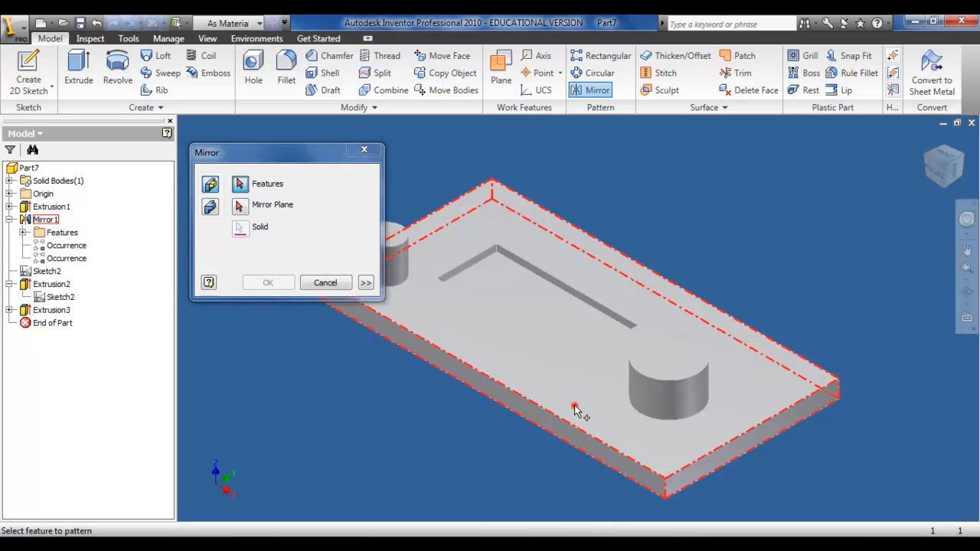
left_click(668, 391)
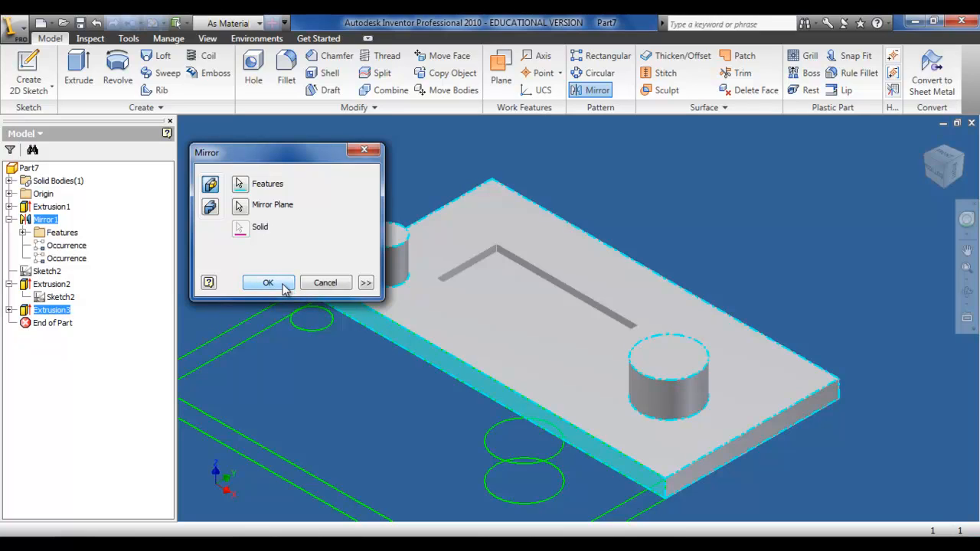
left_click(268, 282)
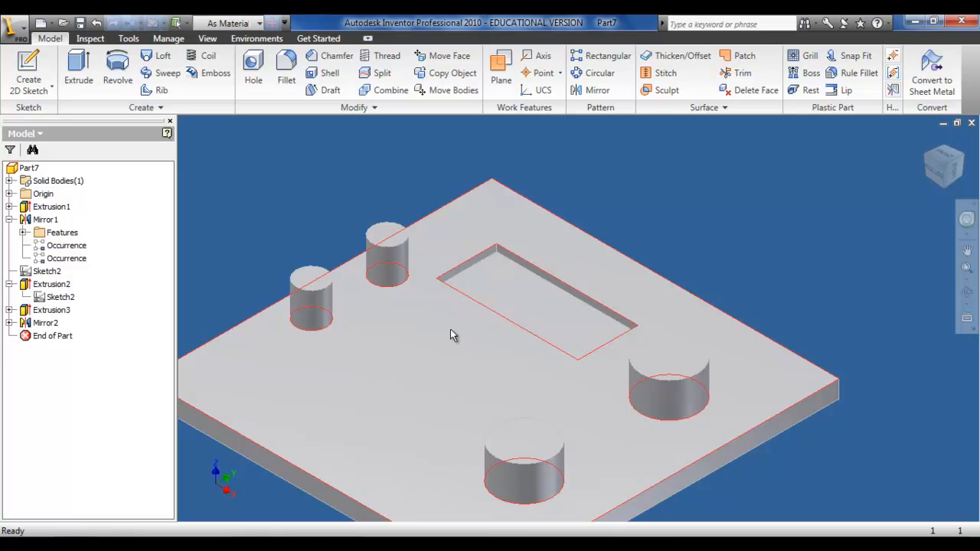
mouse_move(408, 379)
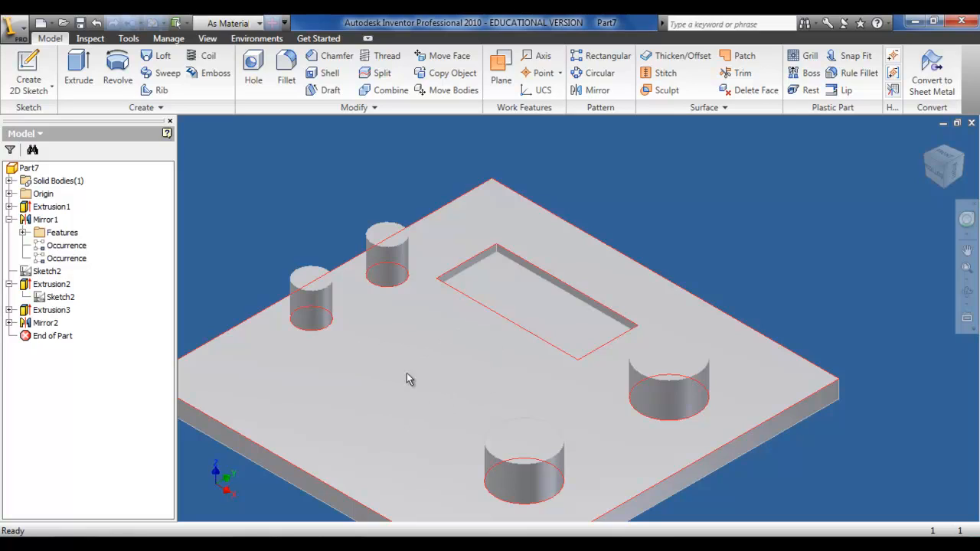
mouse_move(505, 373)
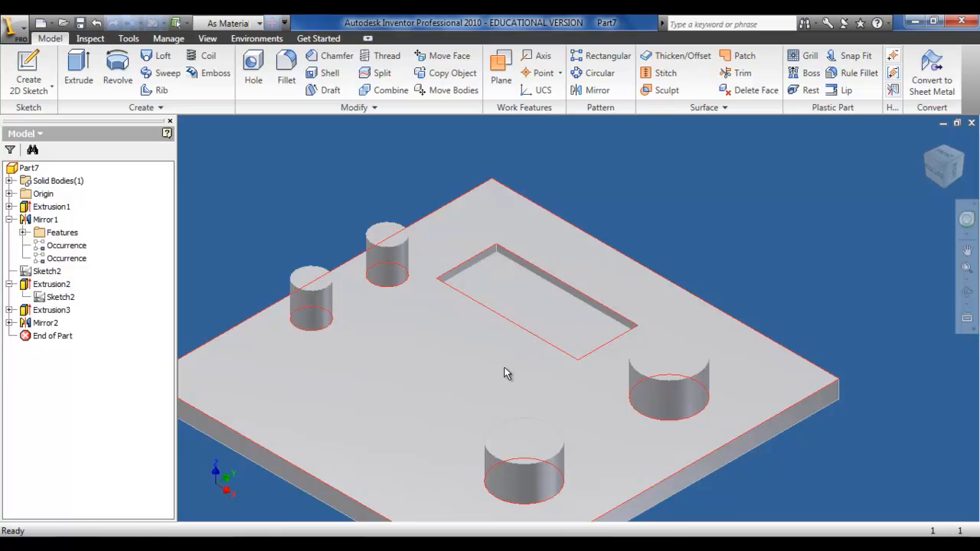
left_click(60, 297)
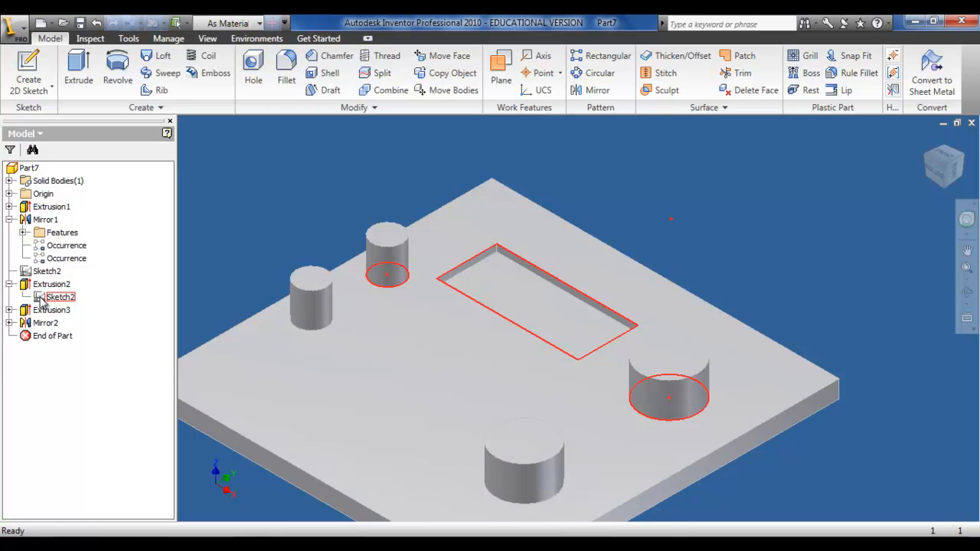
Step: Edit Extrusion3, changing the boss distance from 10 to 1
left_click(52, 309)
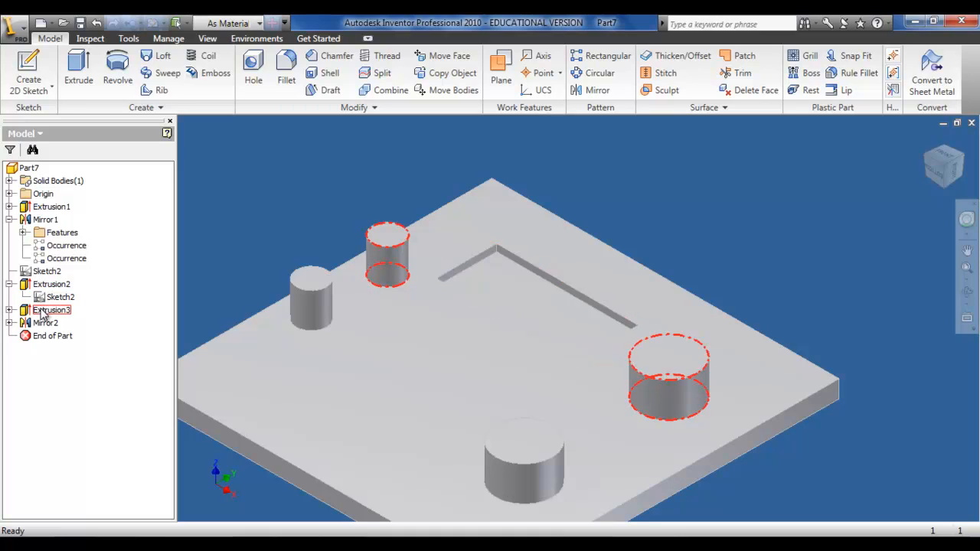
right_click(51, 309)
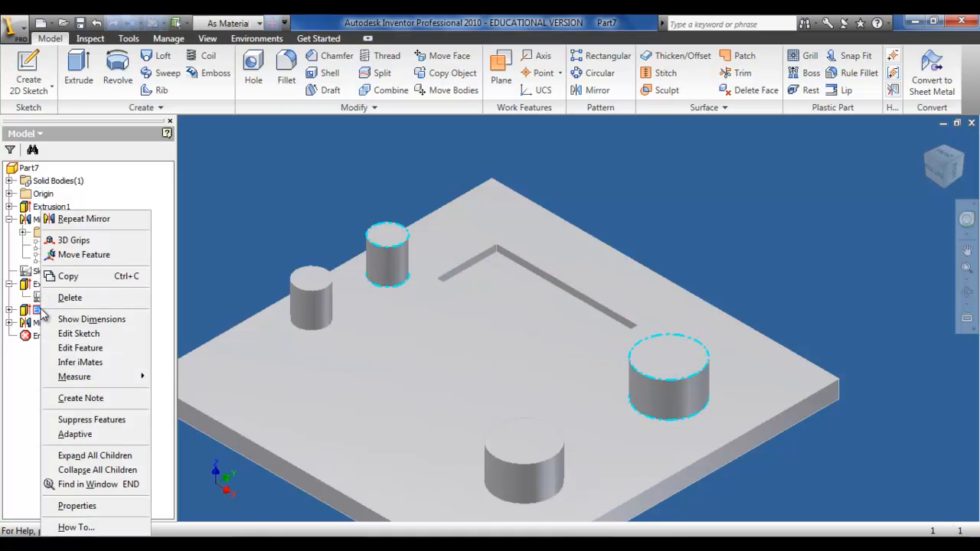
left_click(80, 348)
type("5")
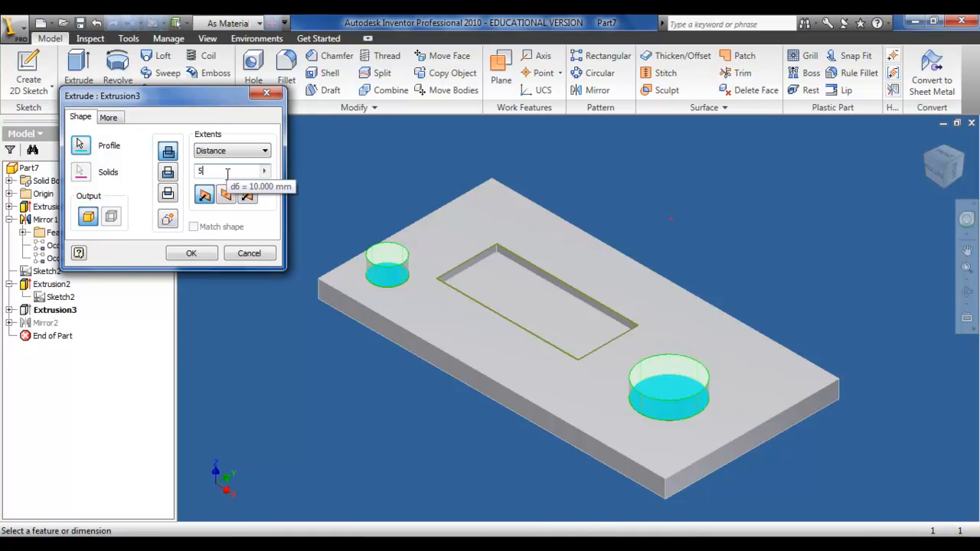
type("1")
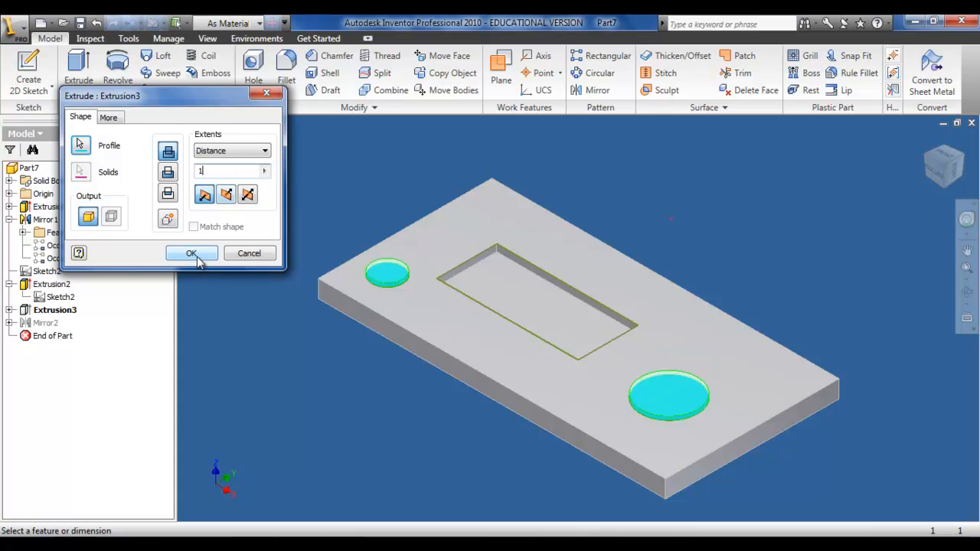
left_click(191, 254)
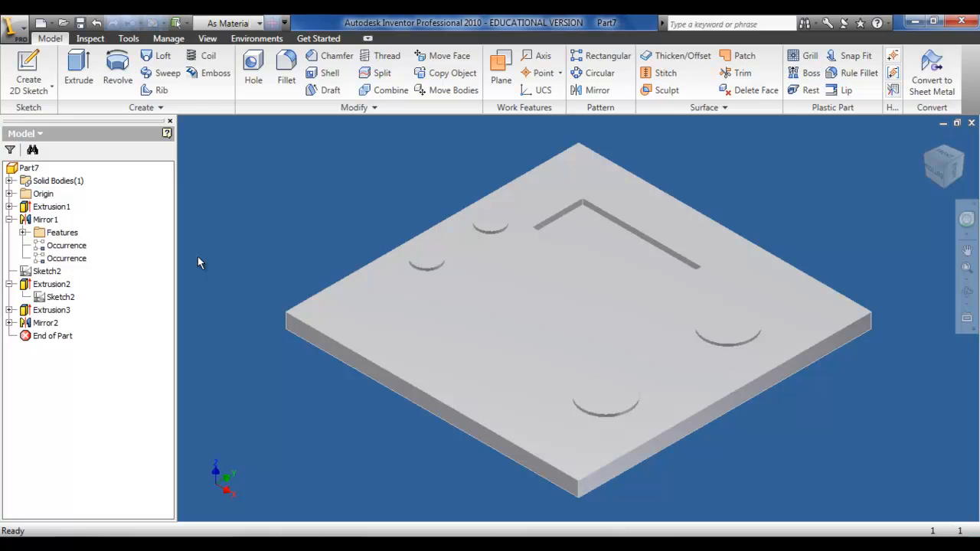
Step: Edit Mirror2 to mirror the whole solid with Remove Original checked
right_click(46, 323)
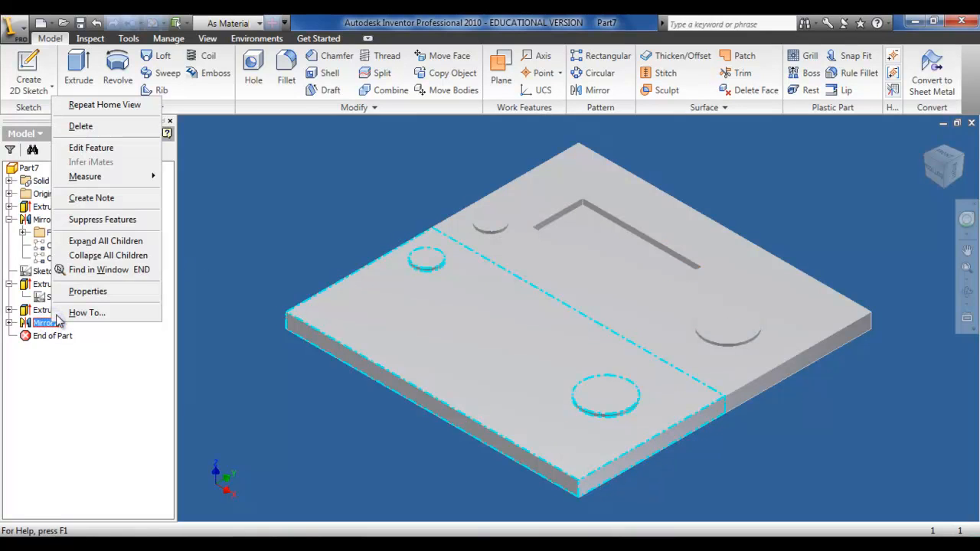
left_click(91, 147)
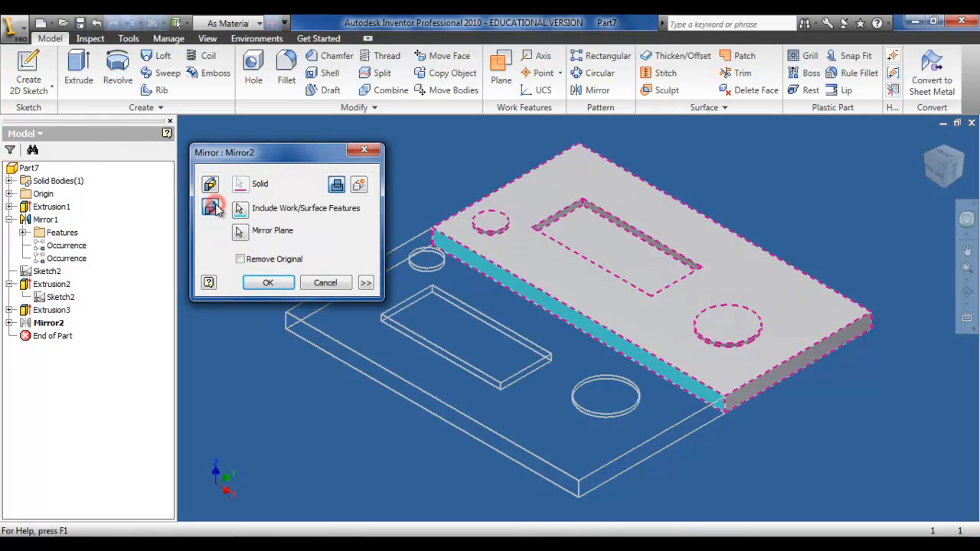
left_click(211, 207)
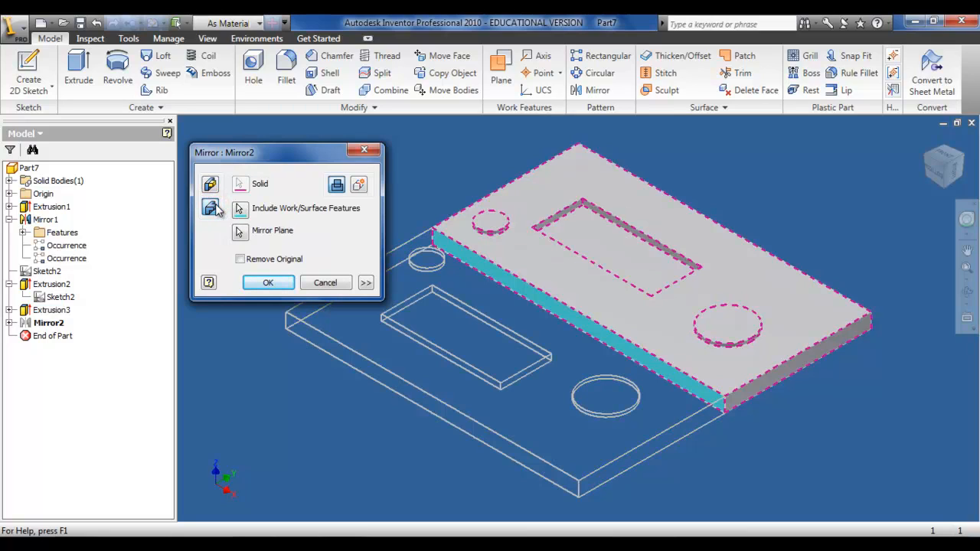
left_click(240, 258)
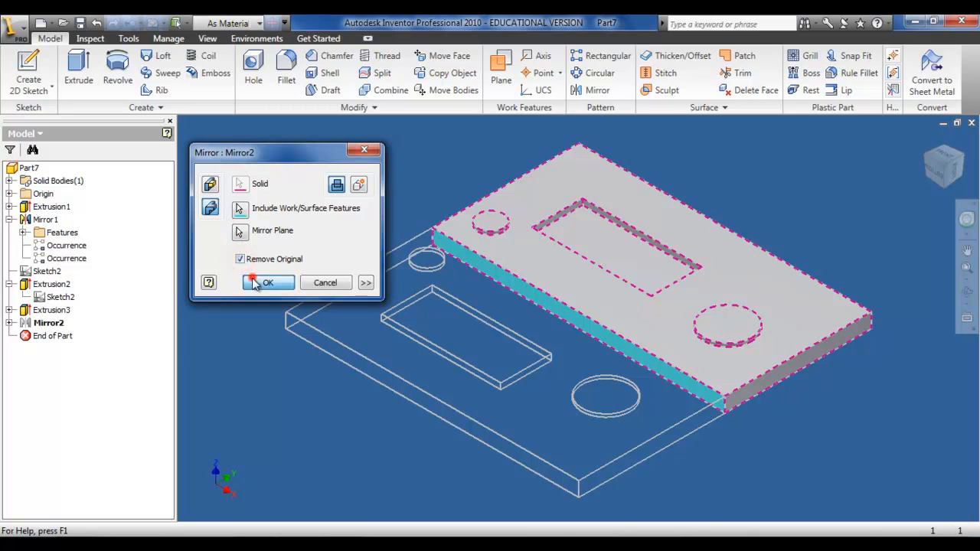
left_click(268, 282)
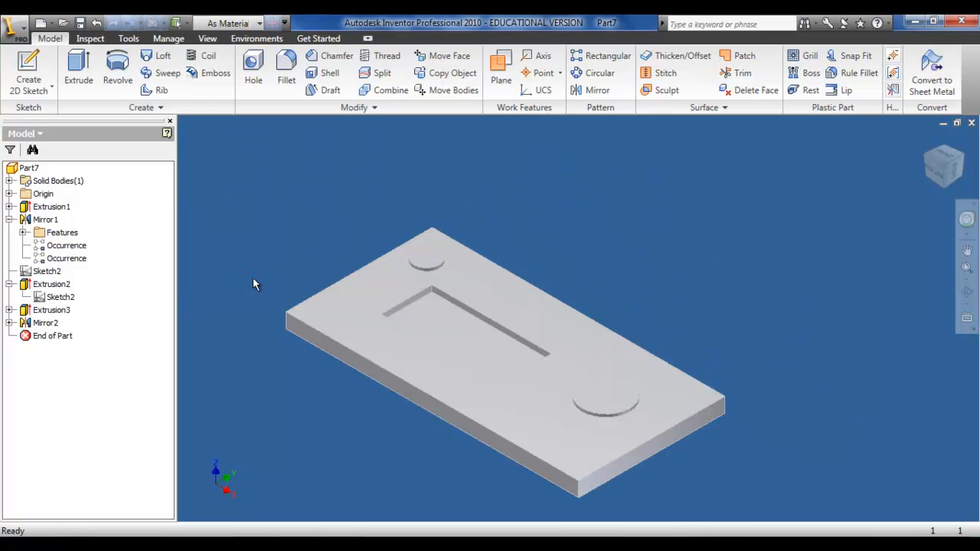